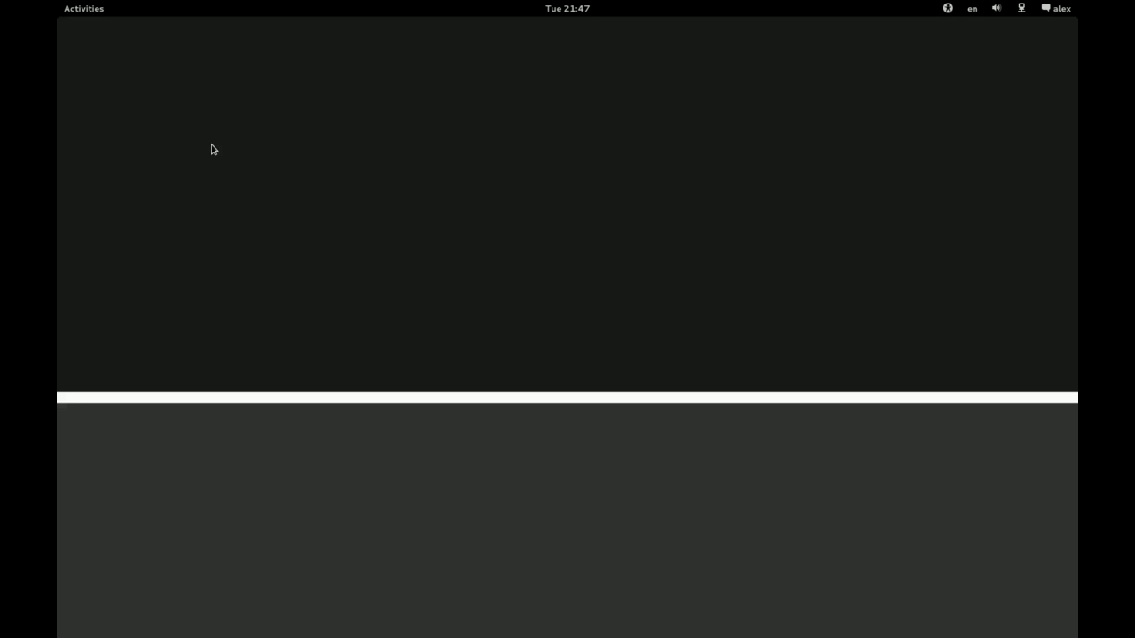
Open a maximized terminal and change into the Git/b2g folder
click(83, 9)
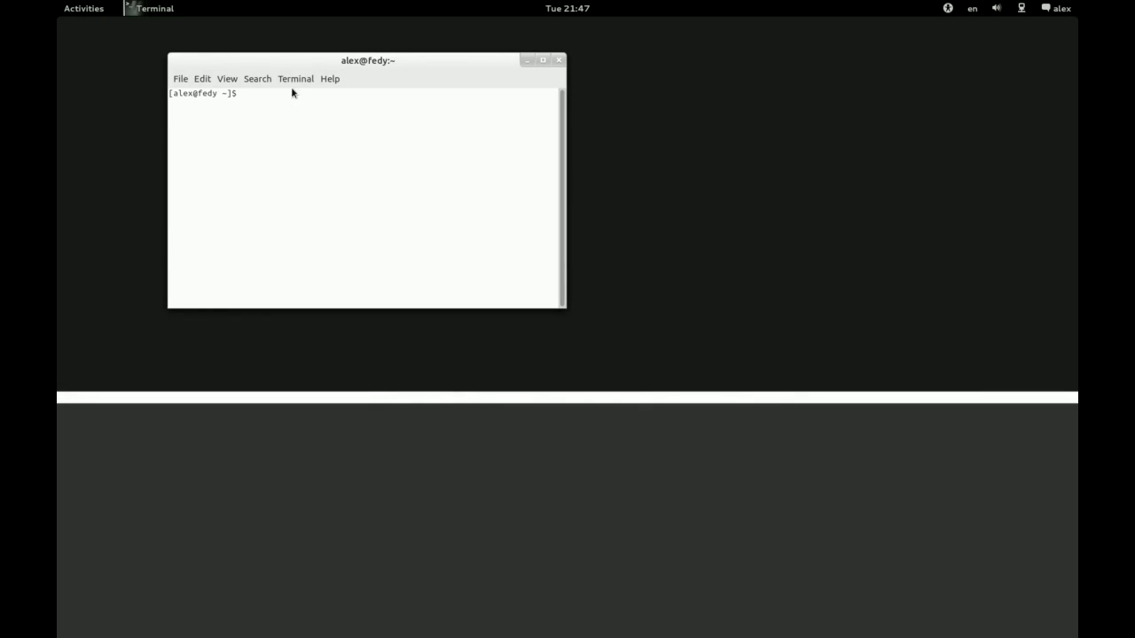
click(295, 79)
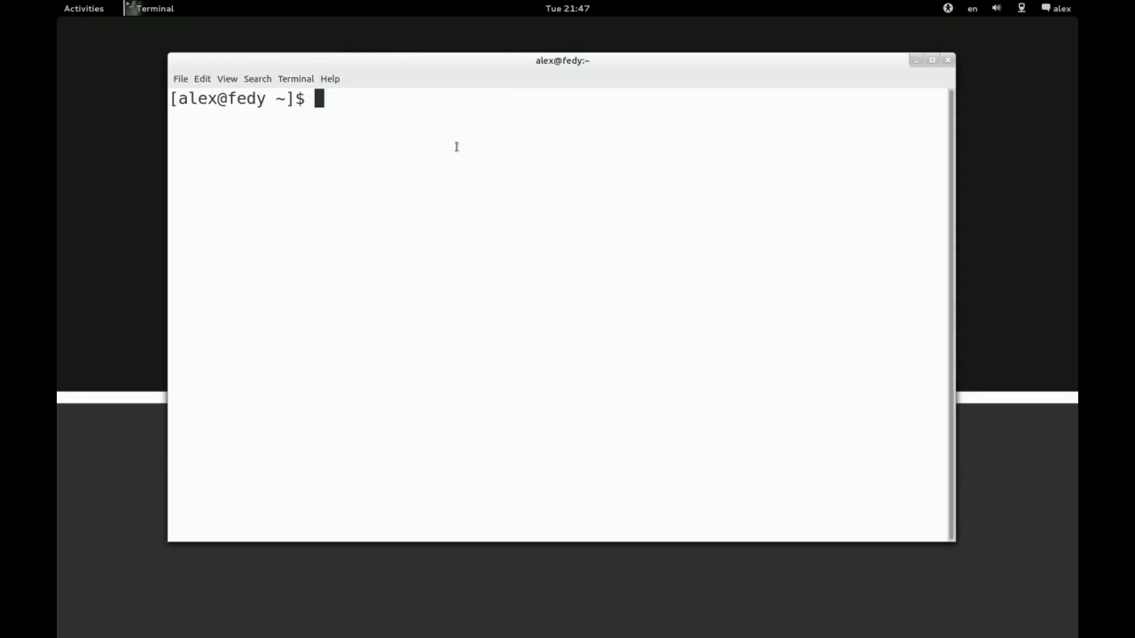
text(cd)
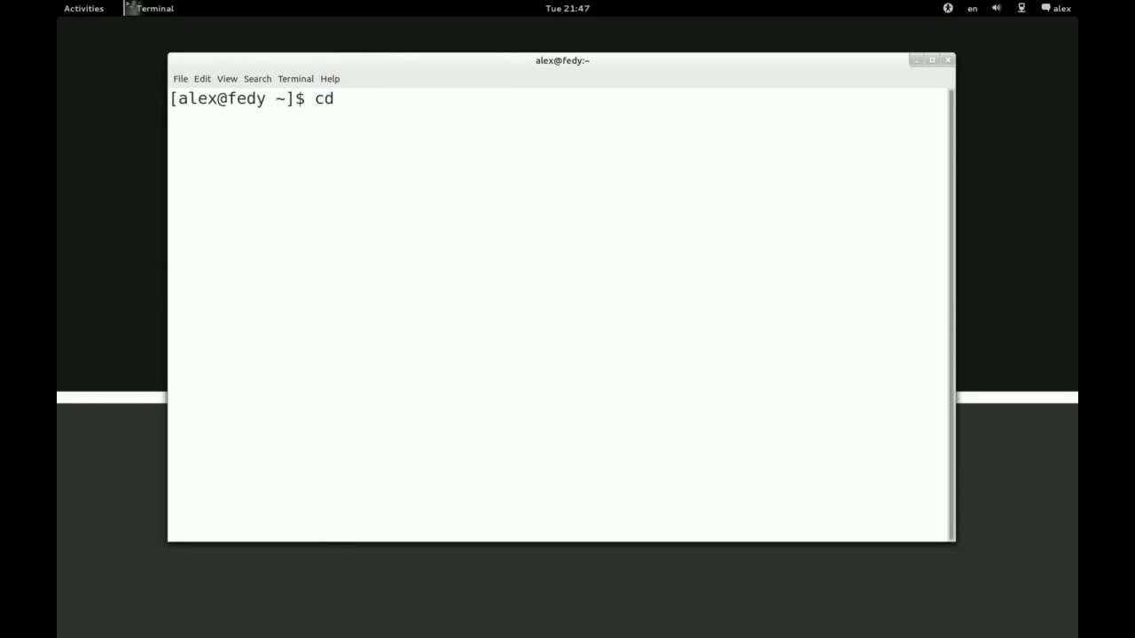
text(Git)
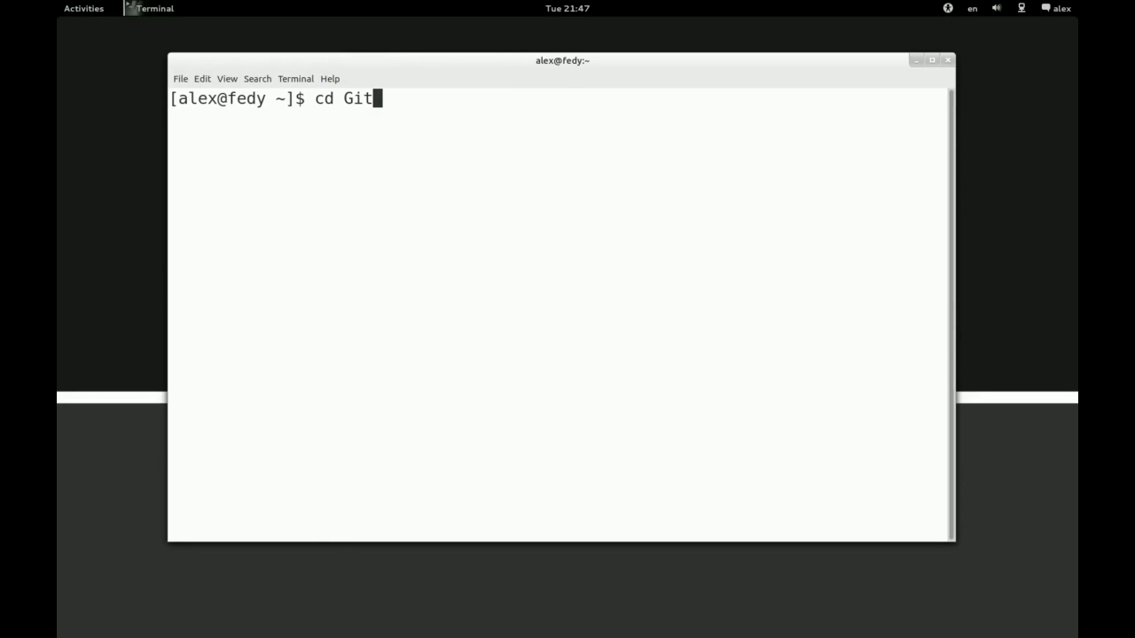
text(/b2g)
text(.)
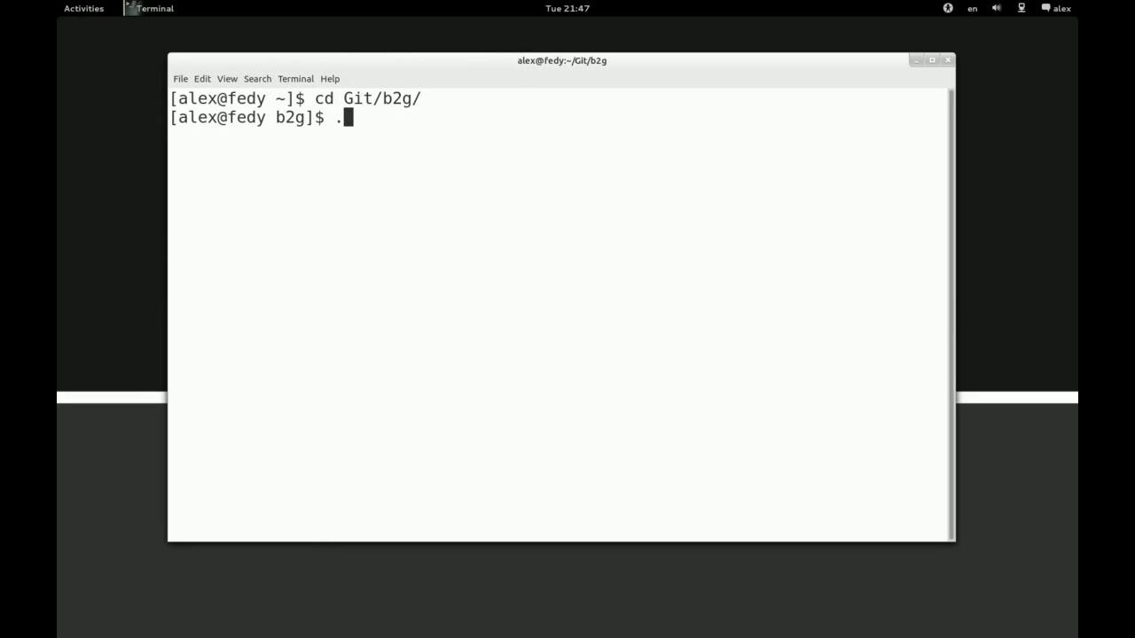
text(/b2g-bin --)
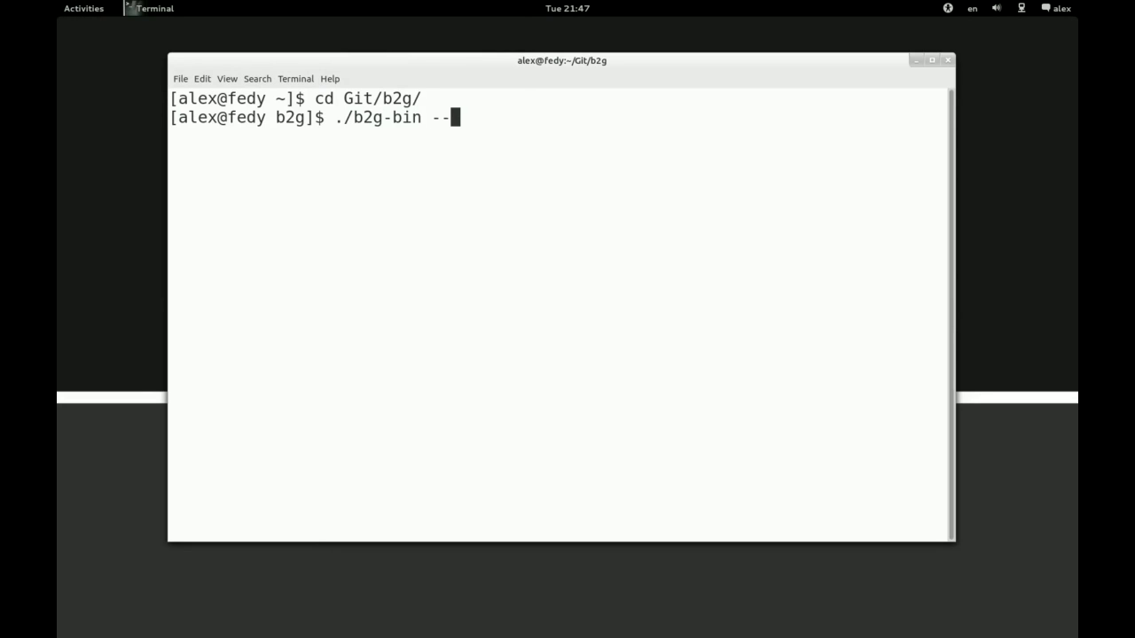
Enter the launch command ./b2g-bin --screen=iphone -profile ../gaia/
text(screen)
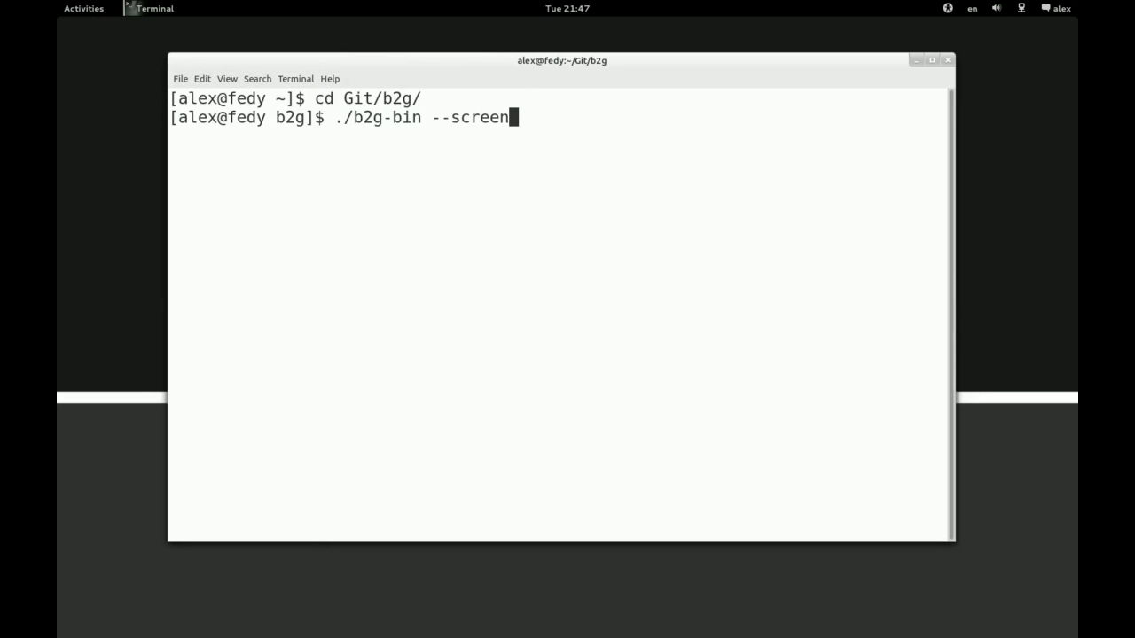
text(=ip[)
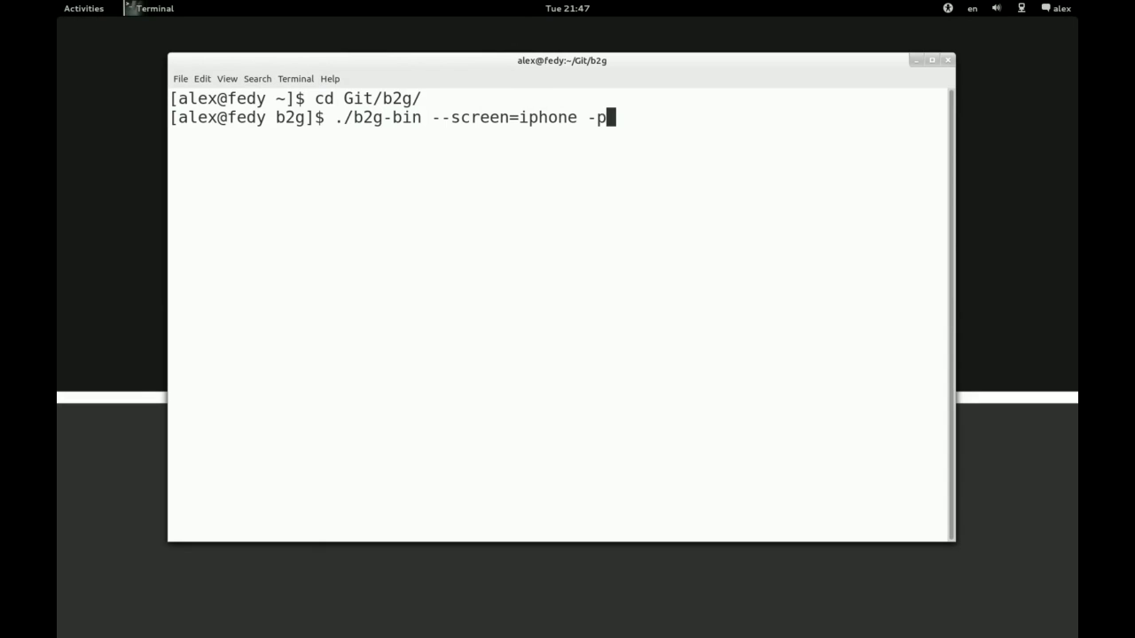
text(rofile ../)
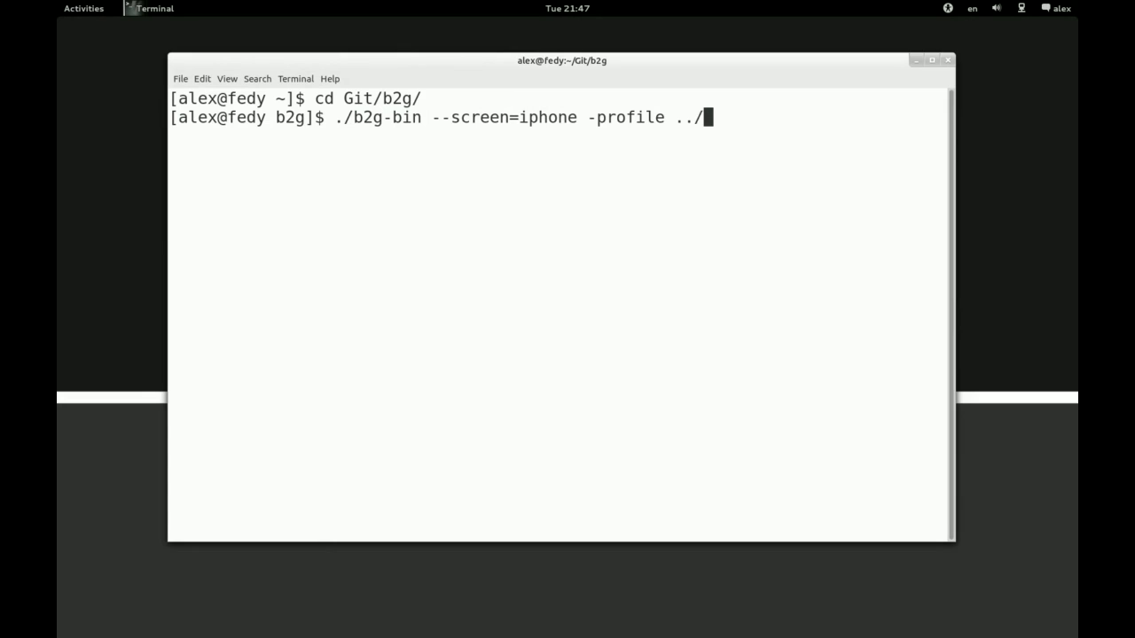
text(gaia/)
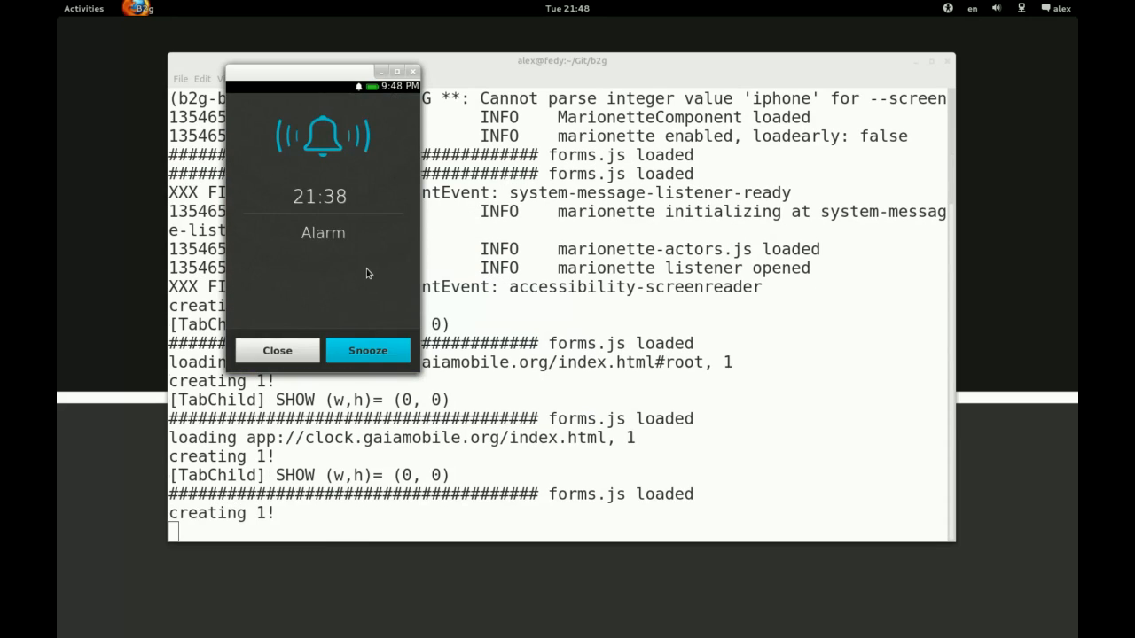
Dismiss the alarm and play the A Common Tale album in Music
click(277, 351)
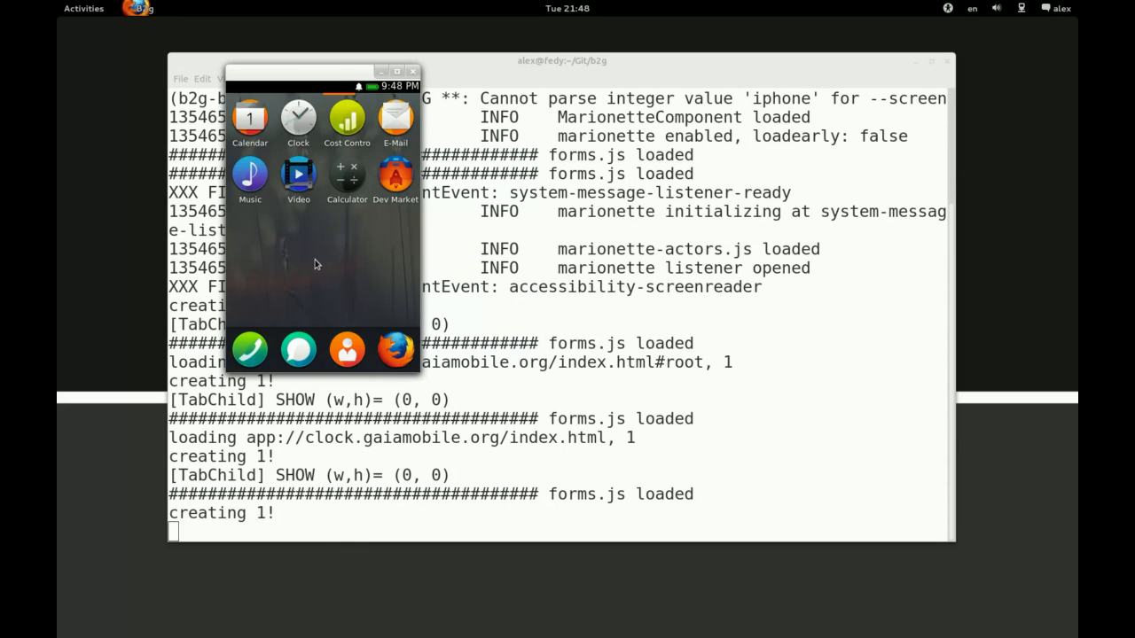
mouse_move(344, 257)
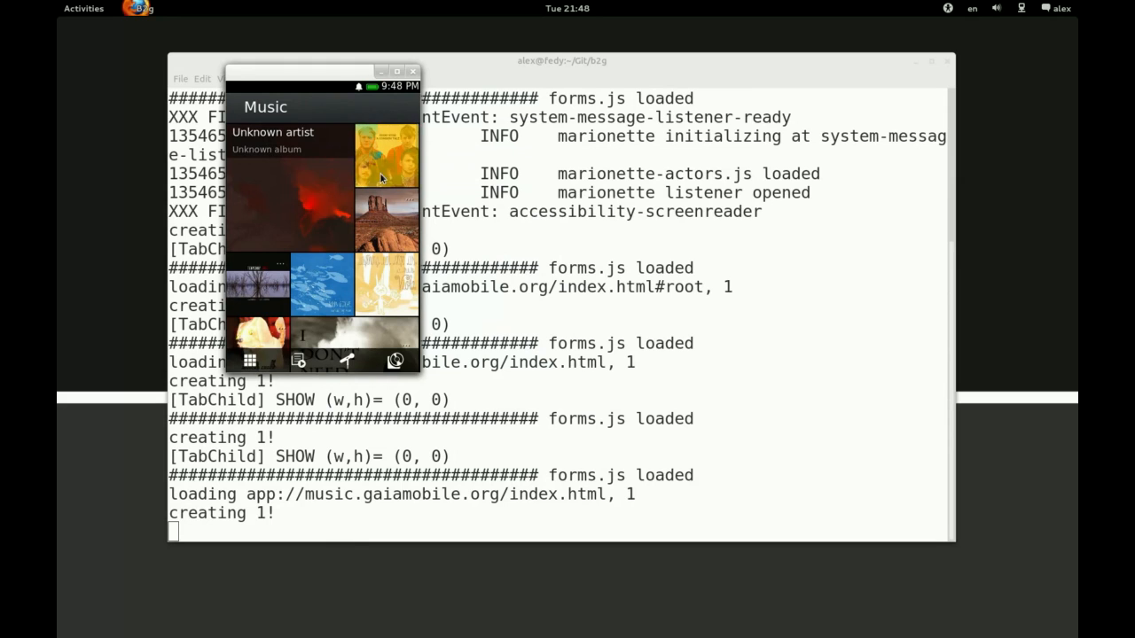
click(381, 155)
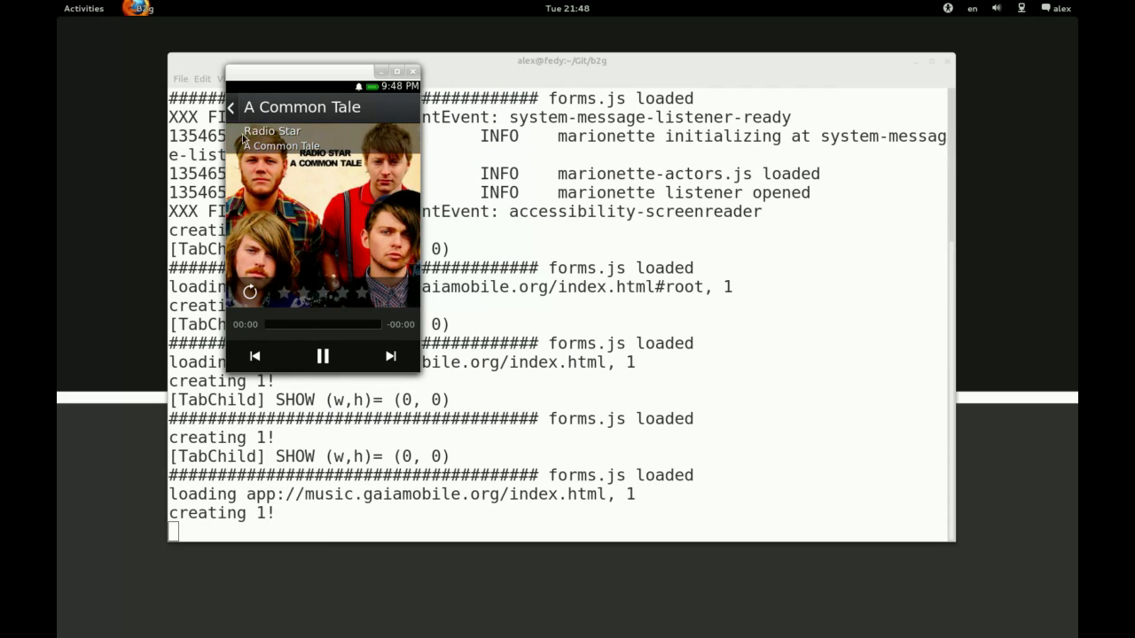
click(230, 108)
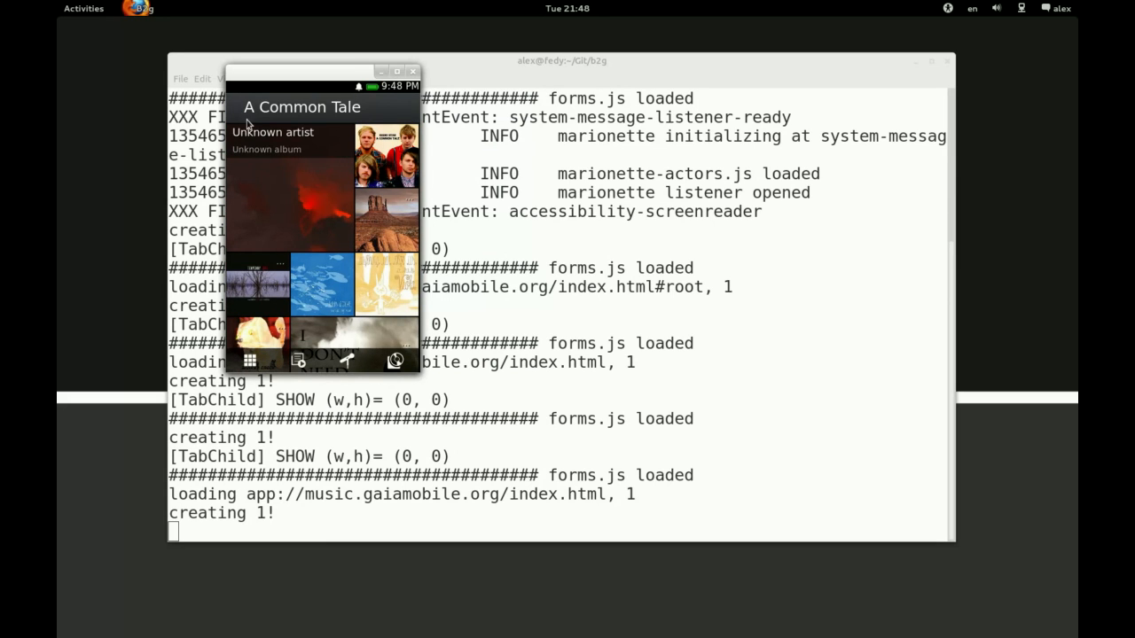
Browse the Artists and Playlist views, then return to the home screen
click(345, 361)
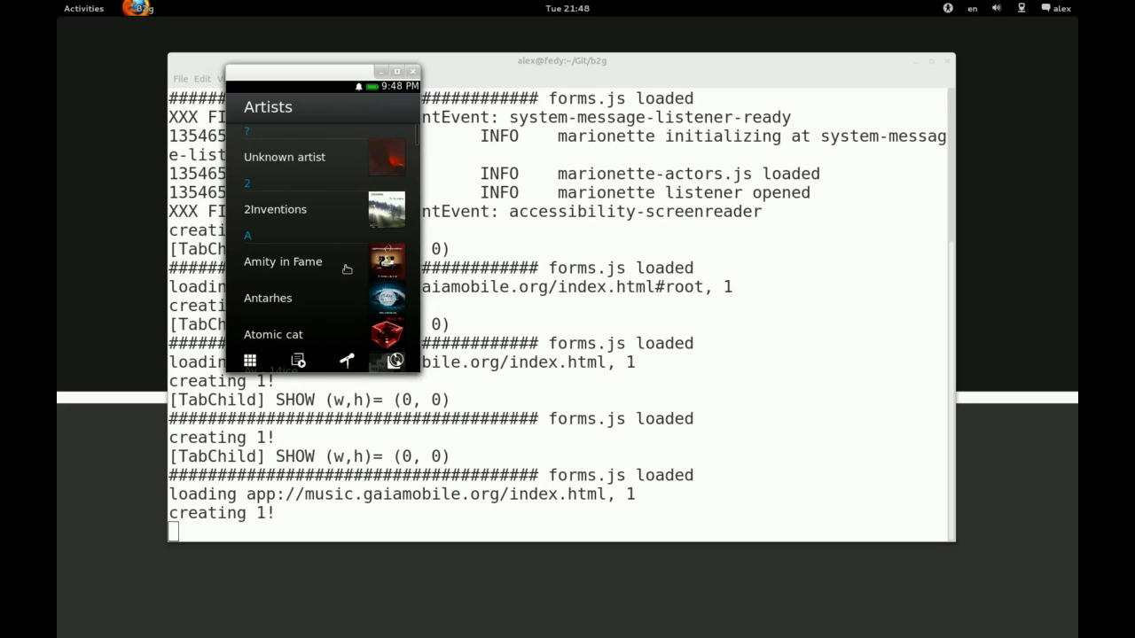
scroll(down, 3)
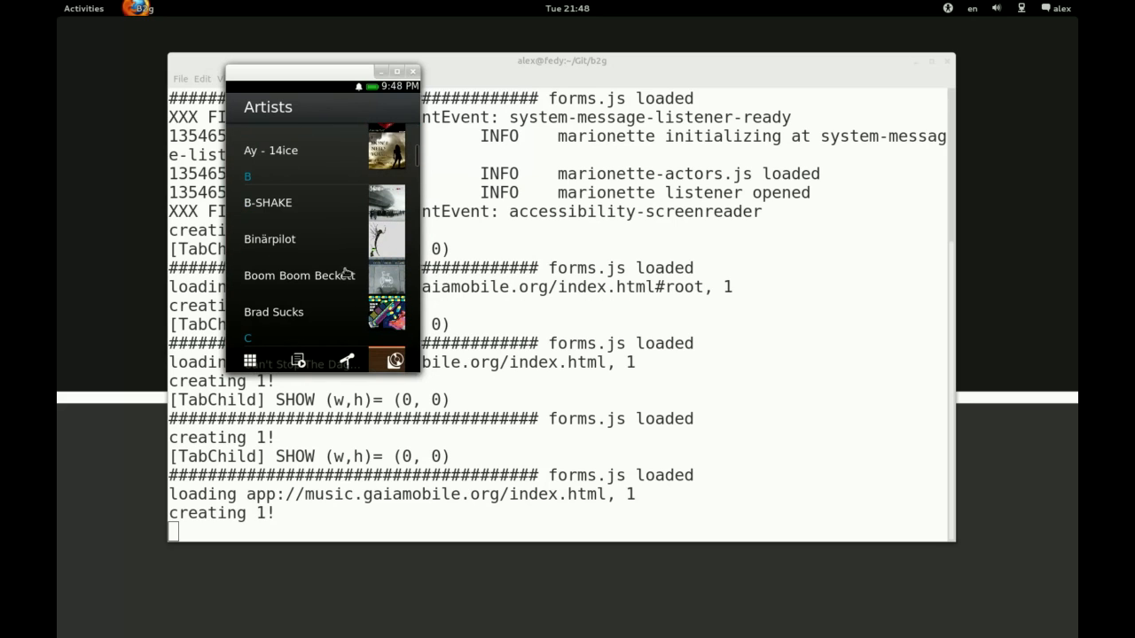
click(299, 361)
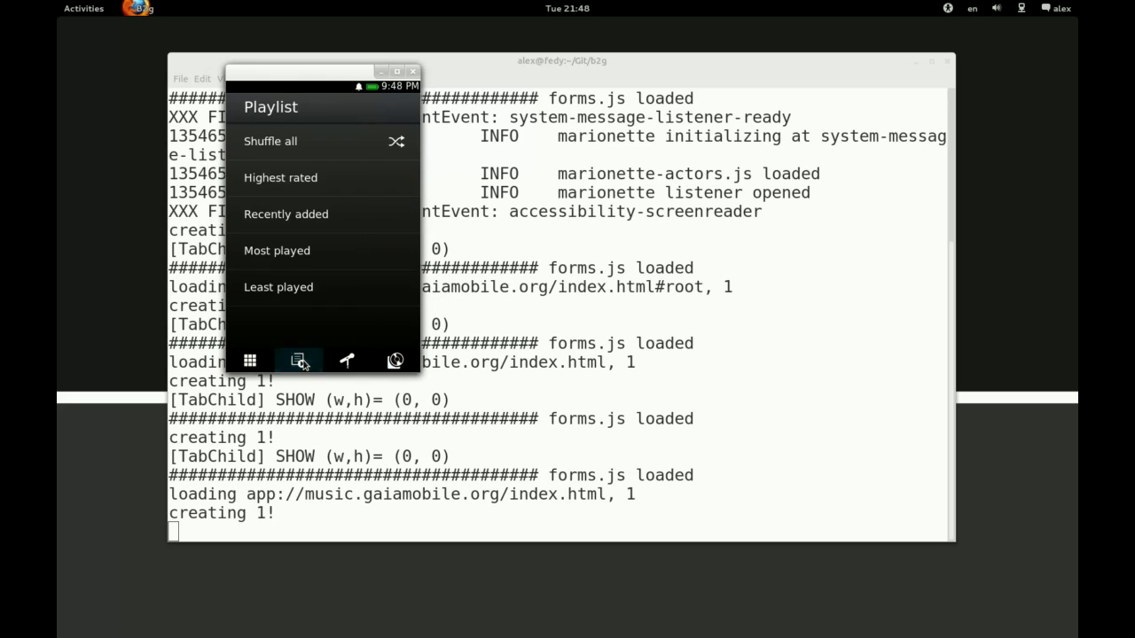
click(250, 361)
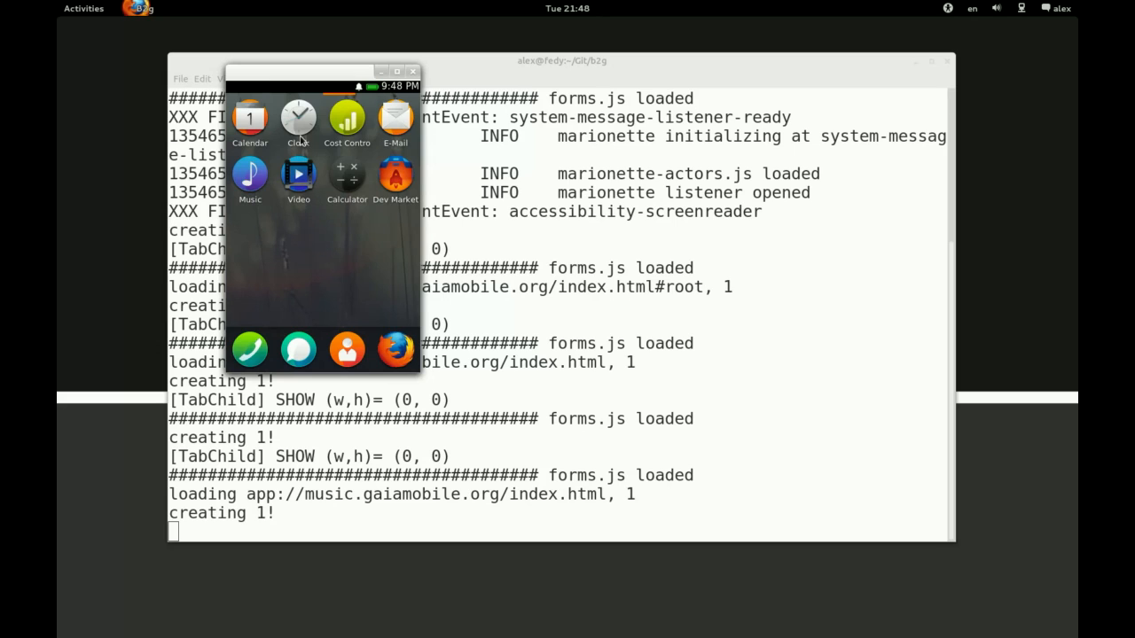
Start a new alarm in Clock and choose the Classic Pulse sound
click(298, 121)
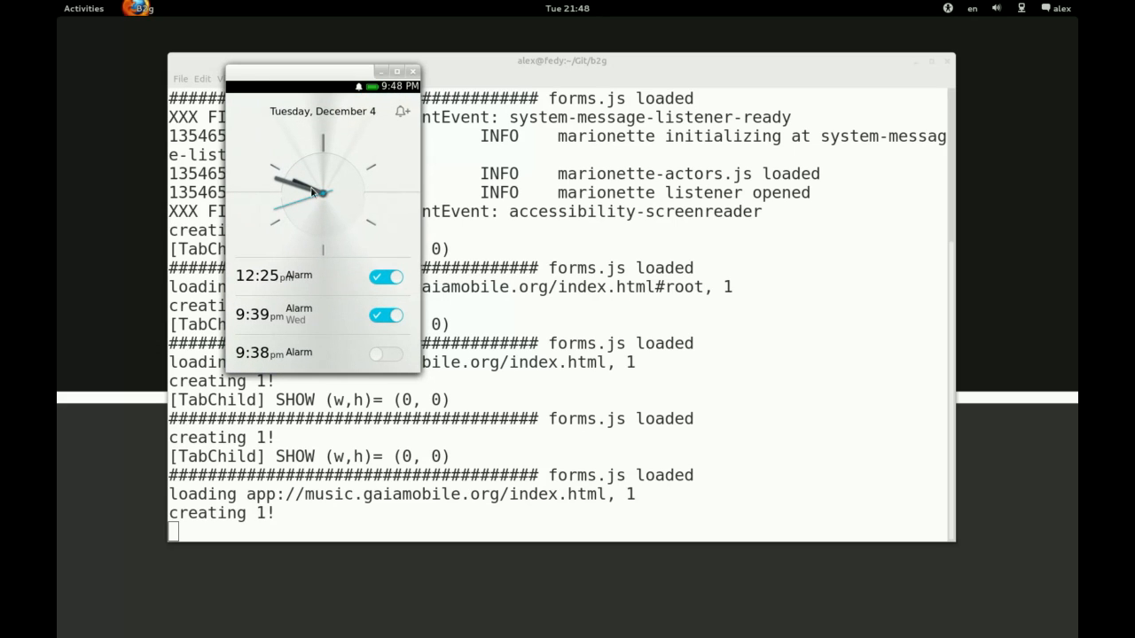
click(401, 110)
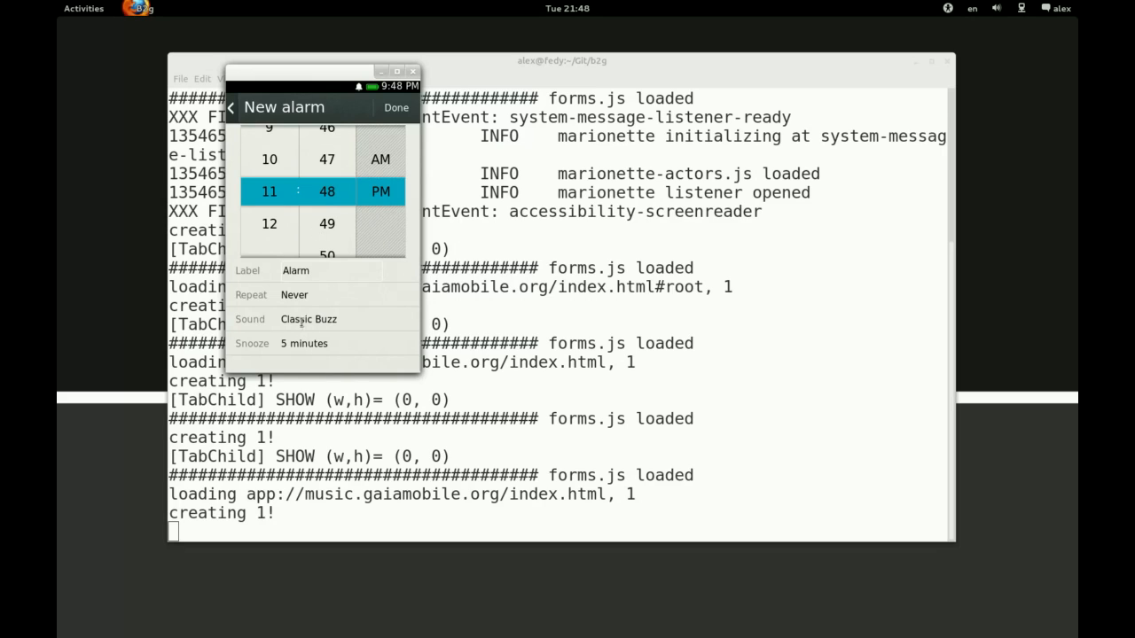
click(307, 319)
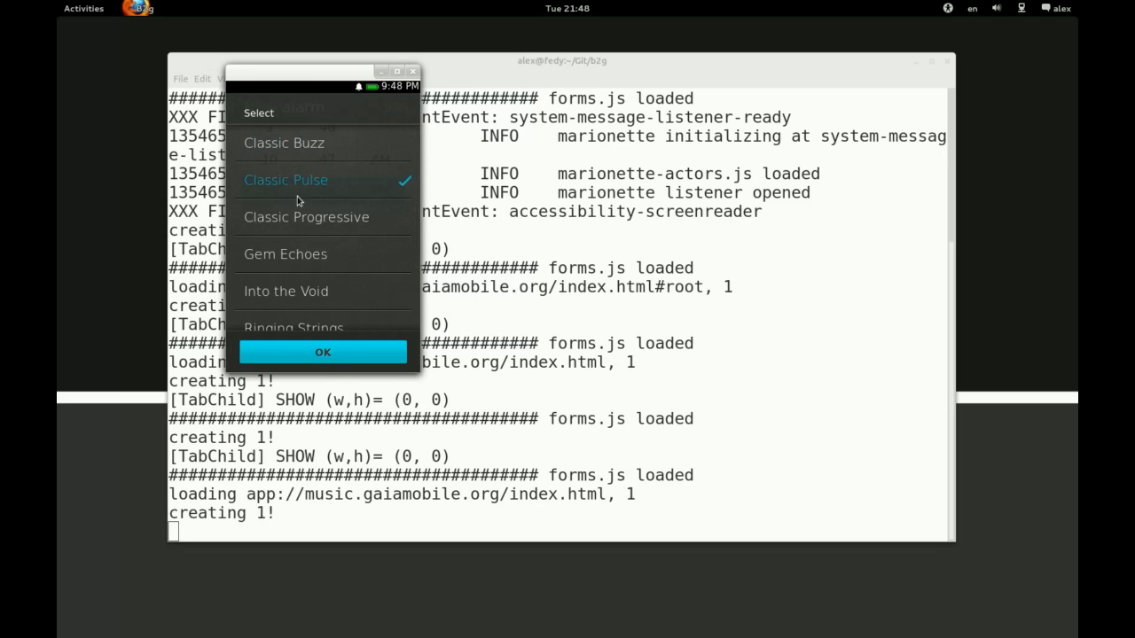
click(323, 351)
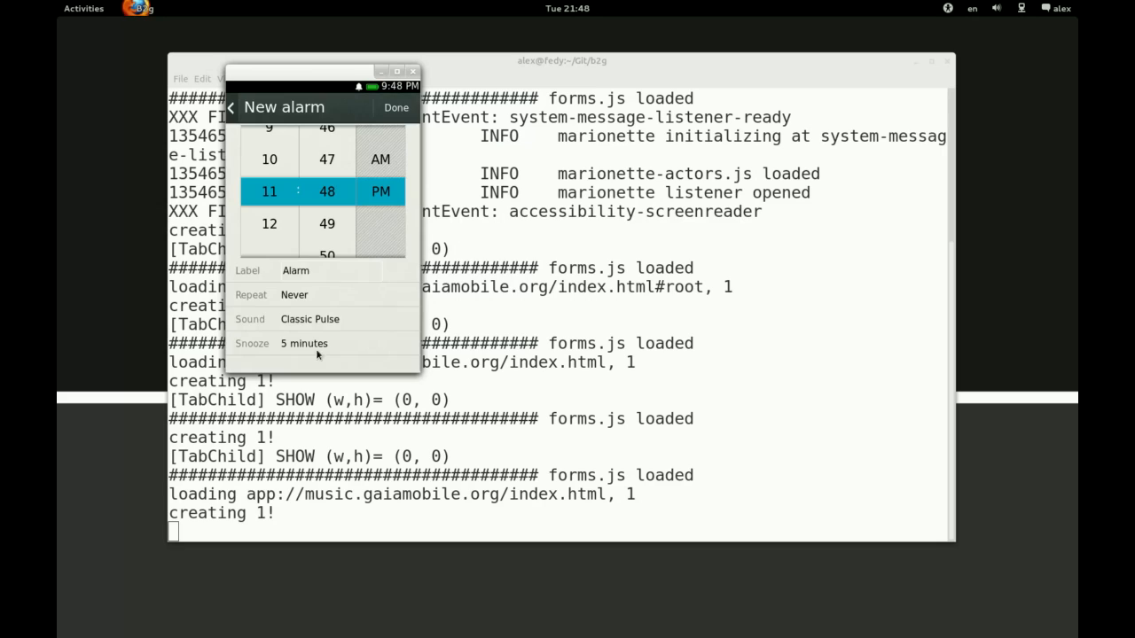
Set the new alarm's snooze to 15 minutes
click(304, 343)
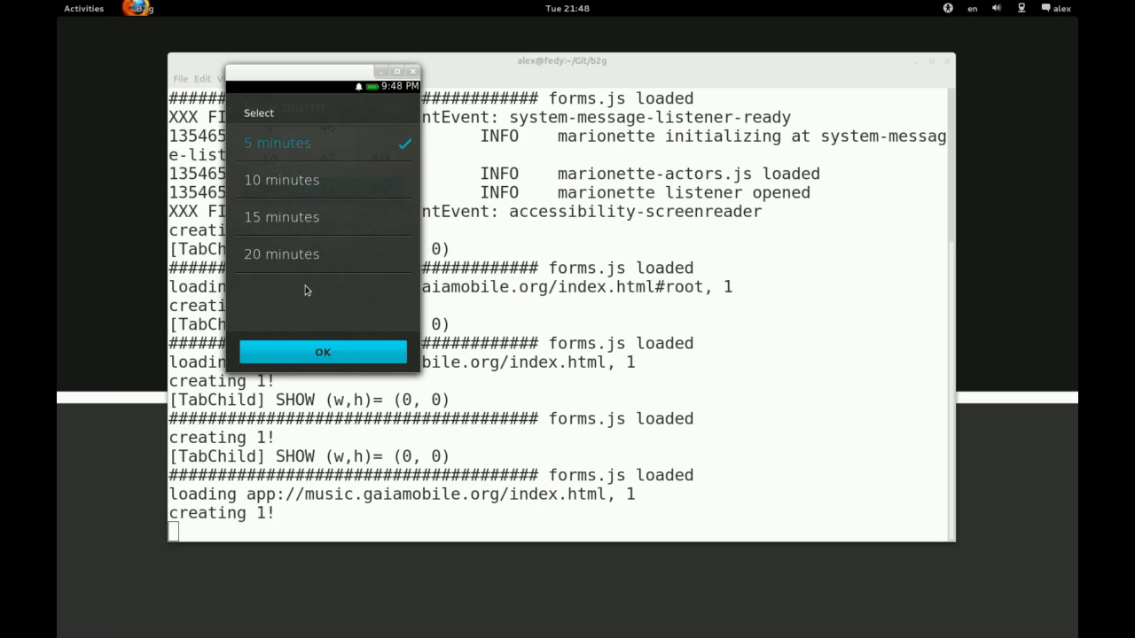
click(281, 216)
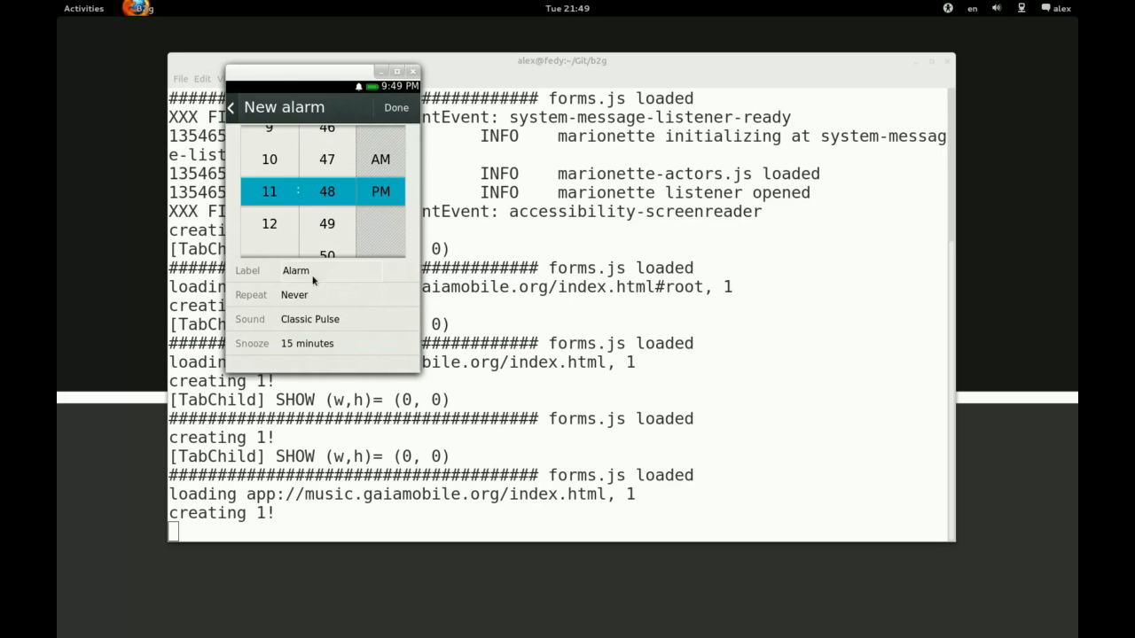
click(396, 107)
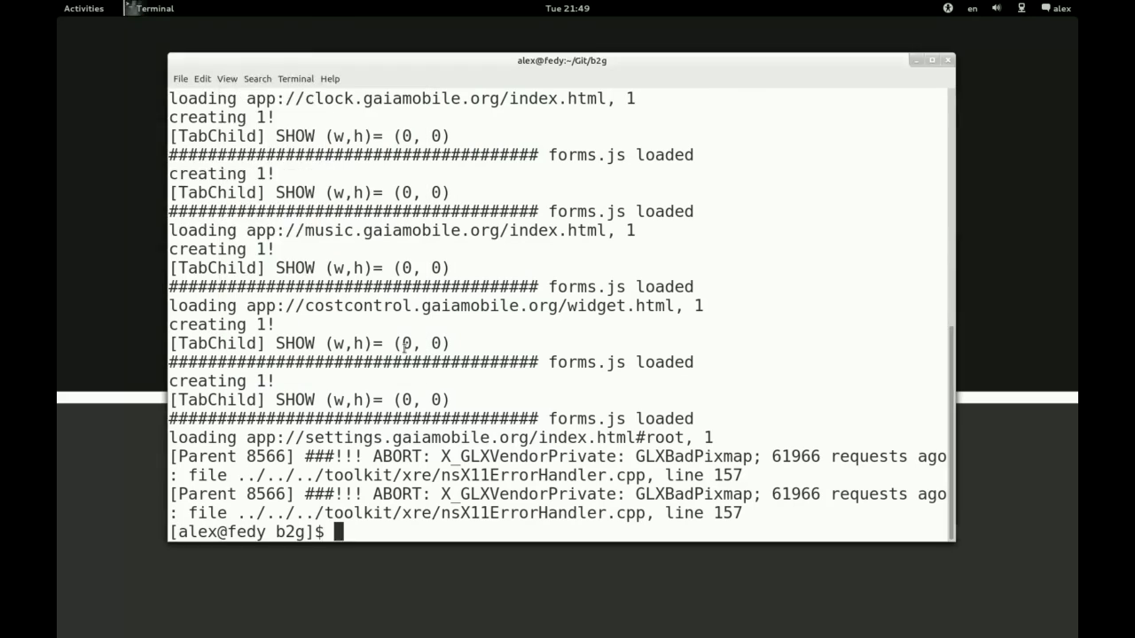
mouse_move(219, 265)
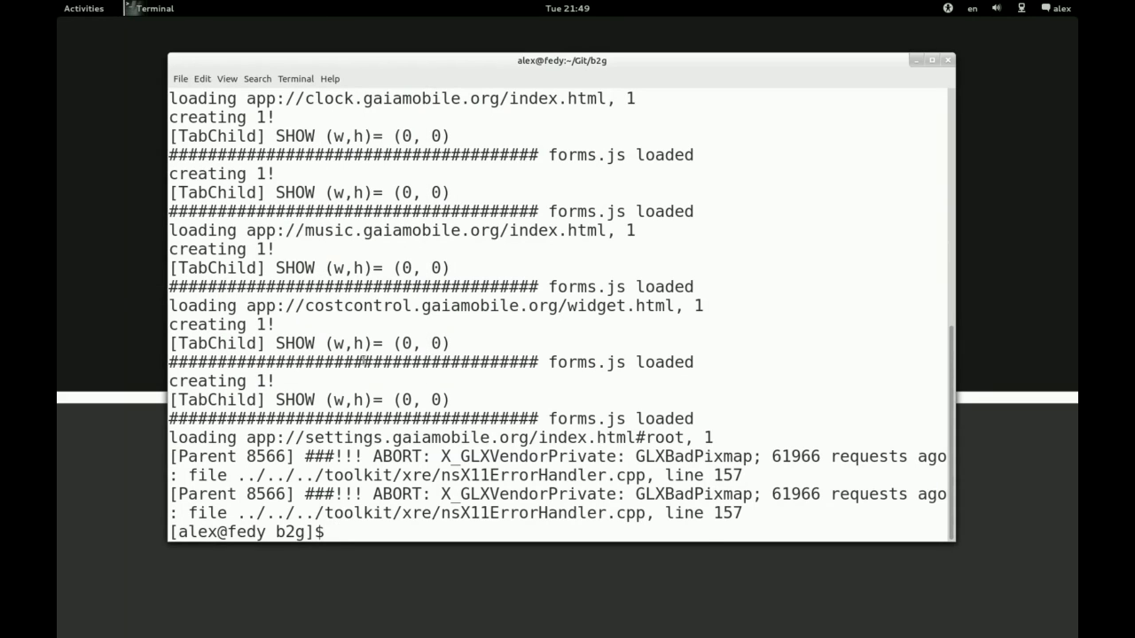
Relaunch the simulator with ./b2g-bin --screen=800x700 -profile ../gaia/profile/
text(./b2g-bin --screen=iphone -profile ../gaia/profile/)
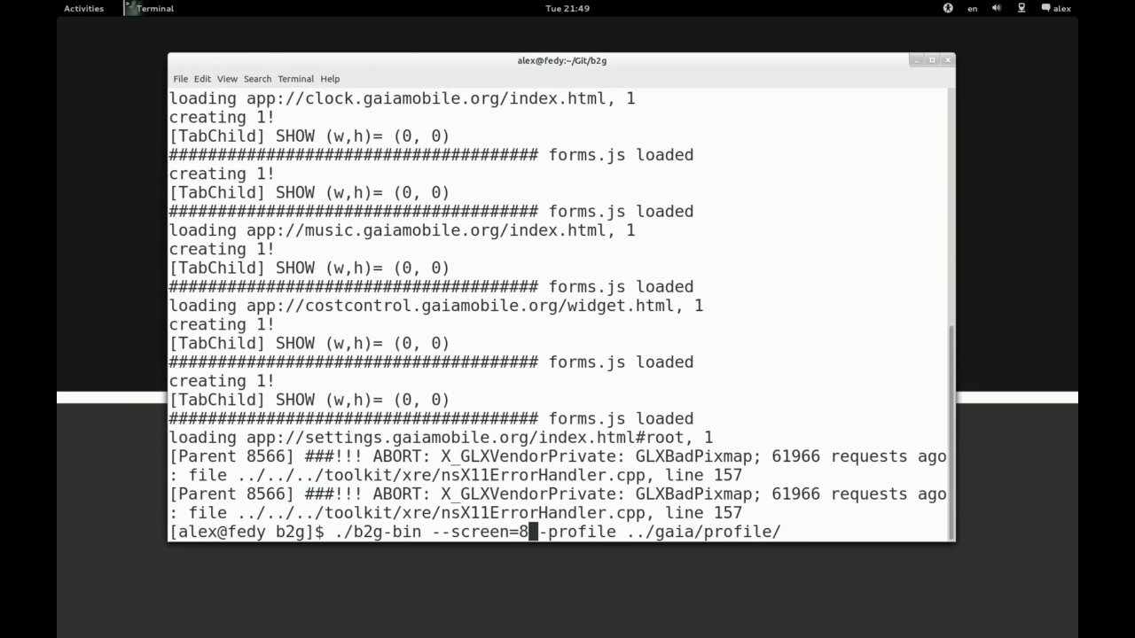
text(00x700)
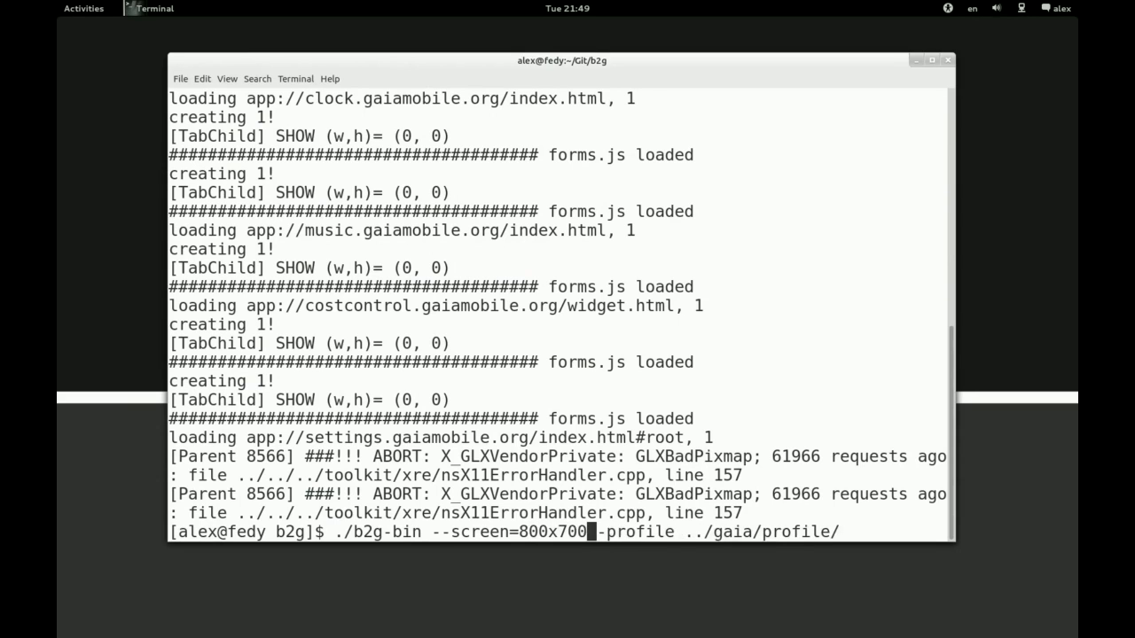
key(Return)
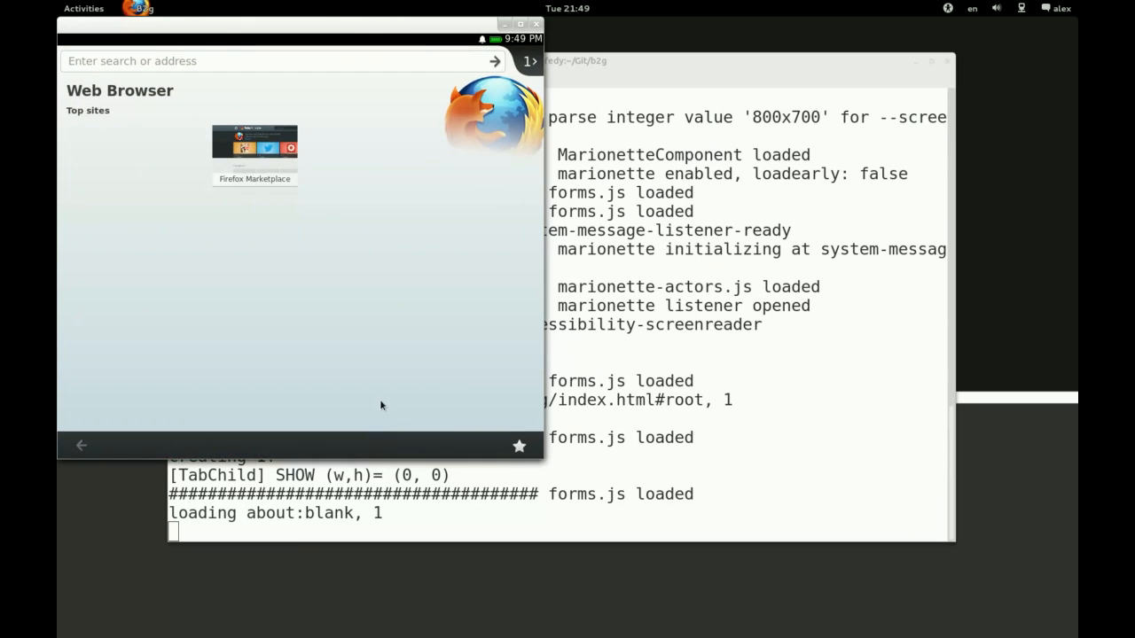
Load woGue (worldofgnome.org) from the browser's Top sites and scroll its articles
click(266, 60)
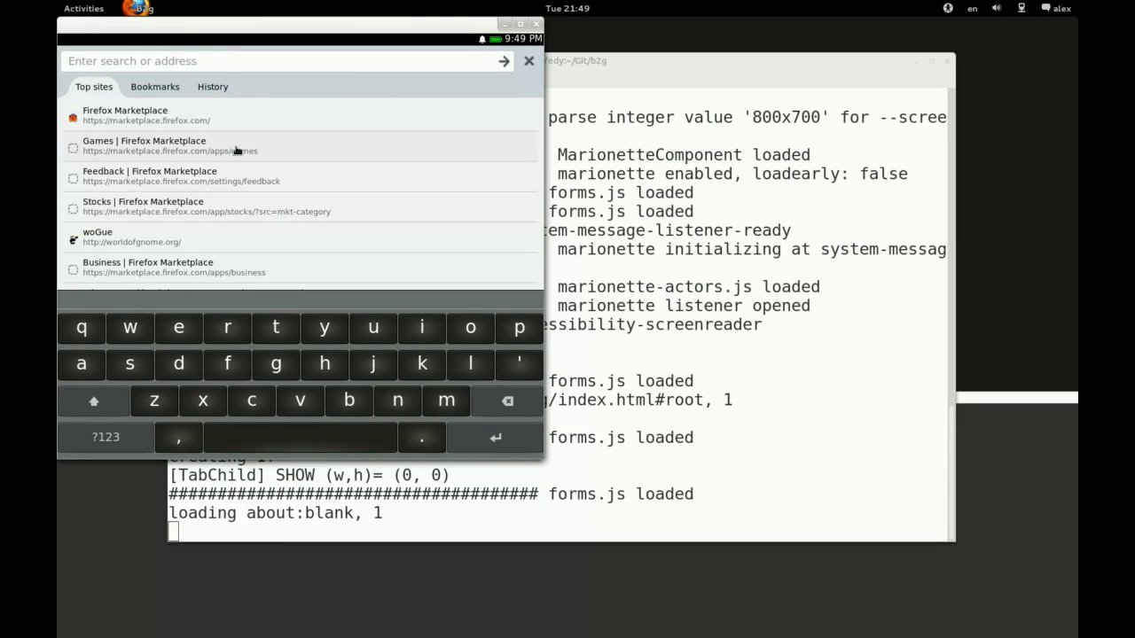
click(98, 237)
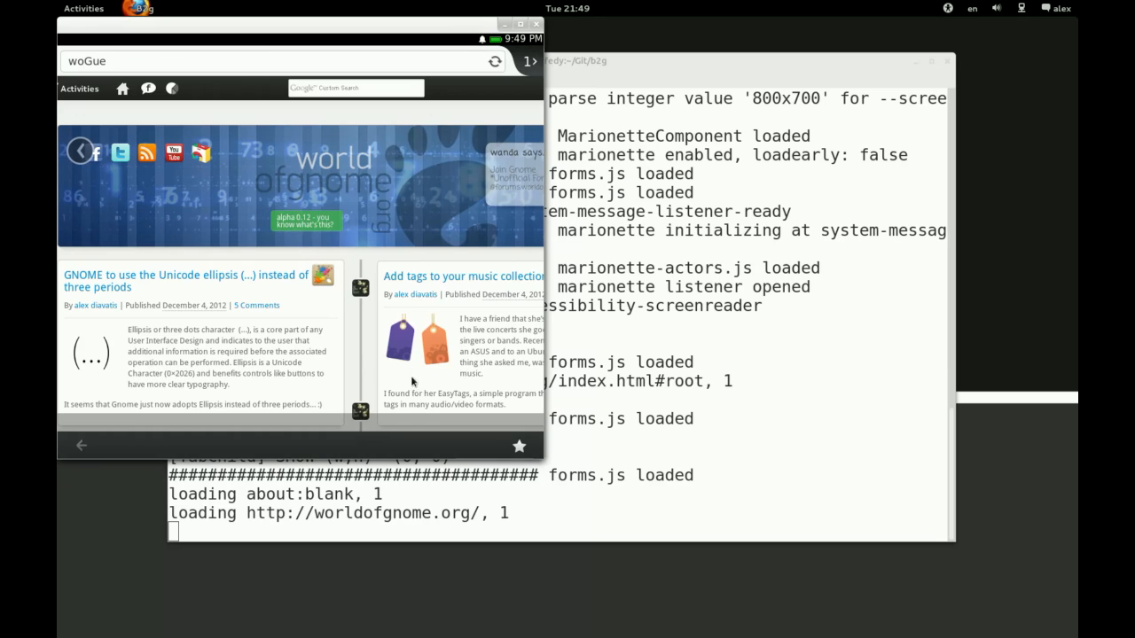
scroll(down, 3)
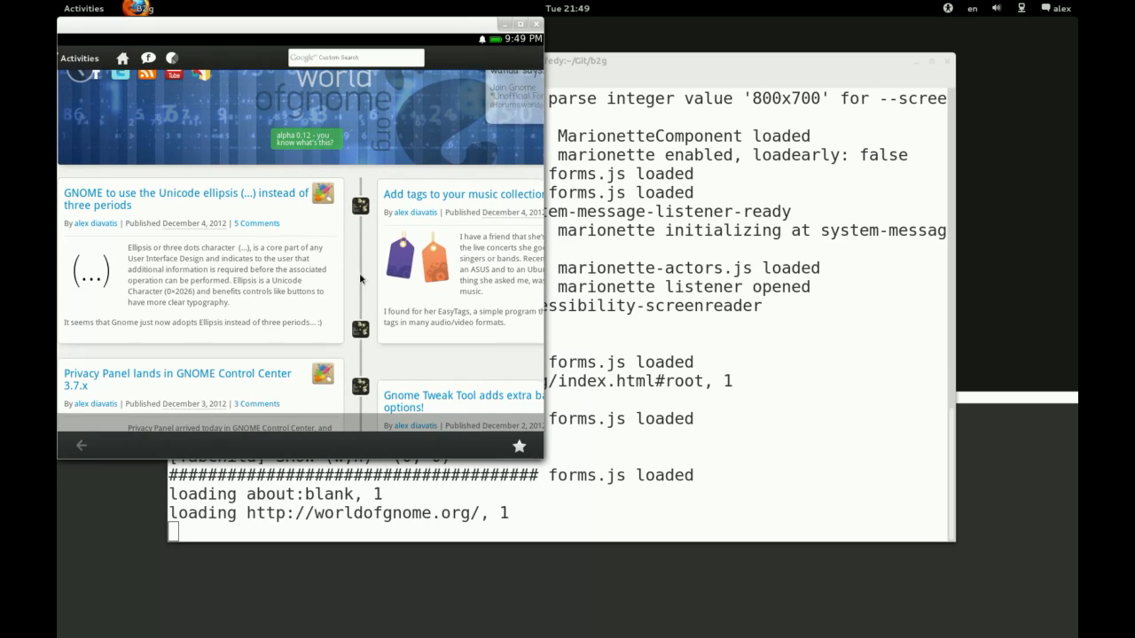
mouse_move(366, 325)
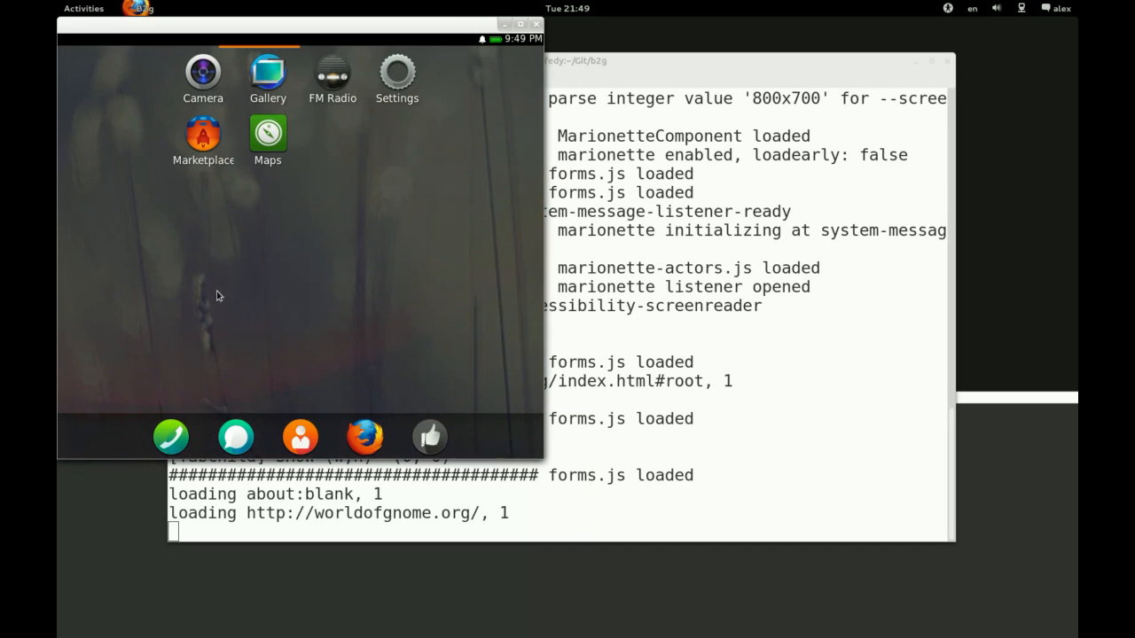
mouse_move(341, 267)
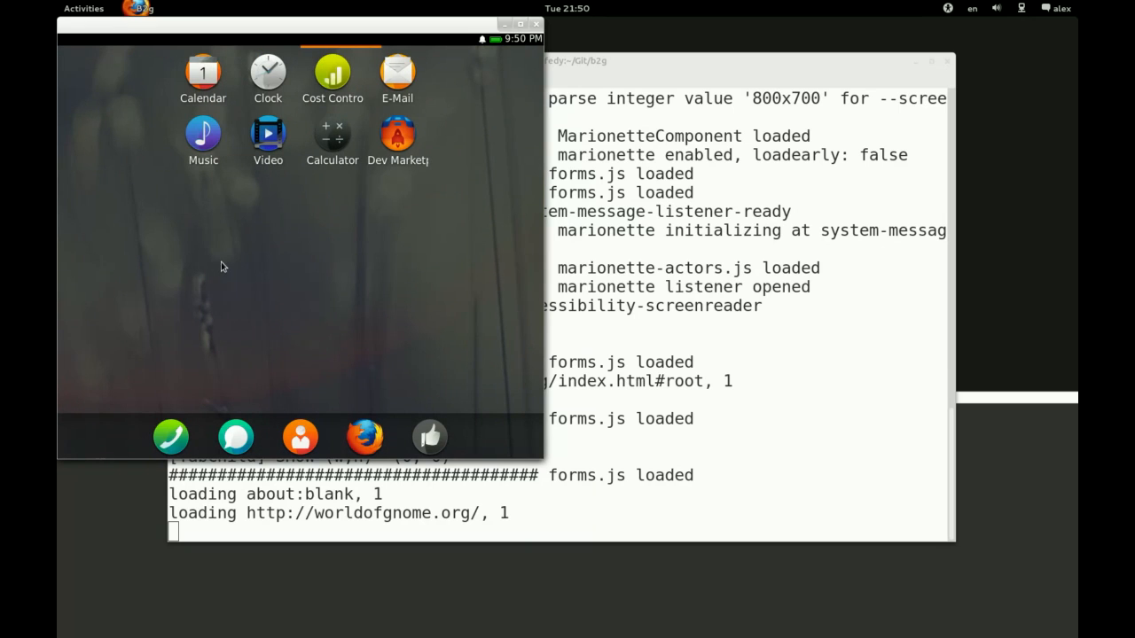
Browse Calendar's December 2012 month, week and day views, then launch Maps
click(203, 73)
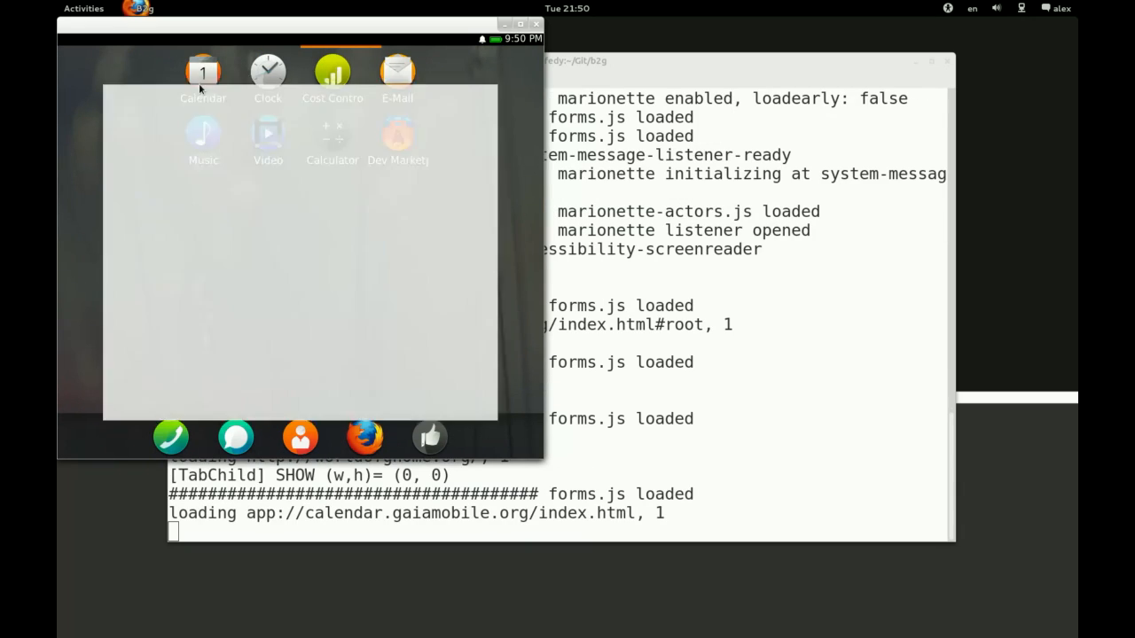
click(203, 71)
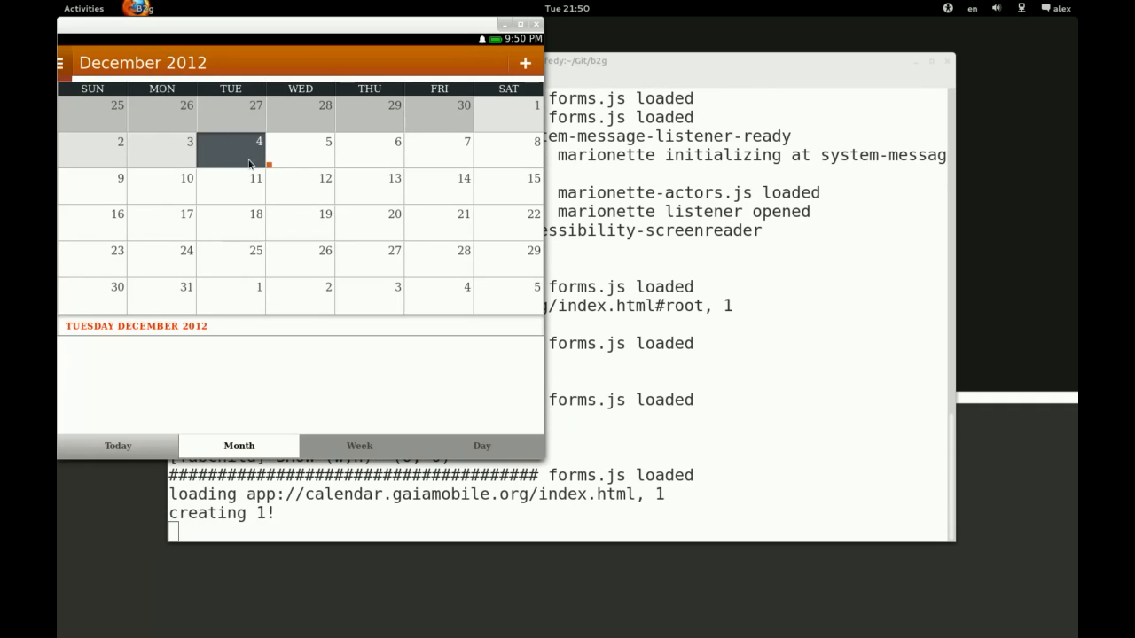
click(299, 186)
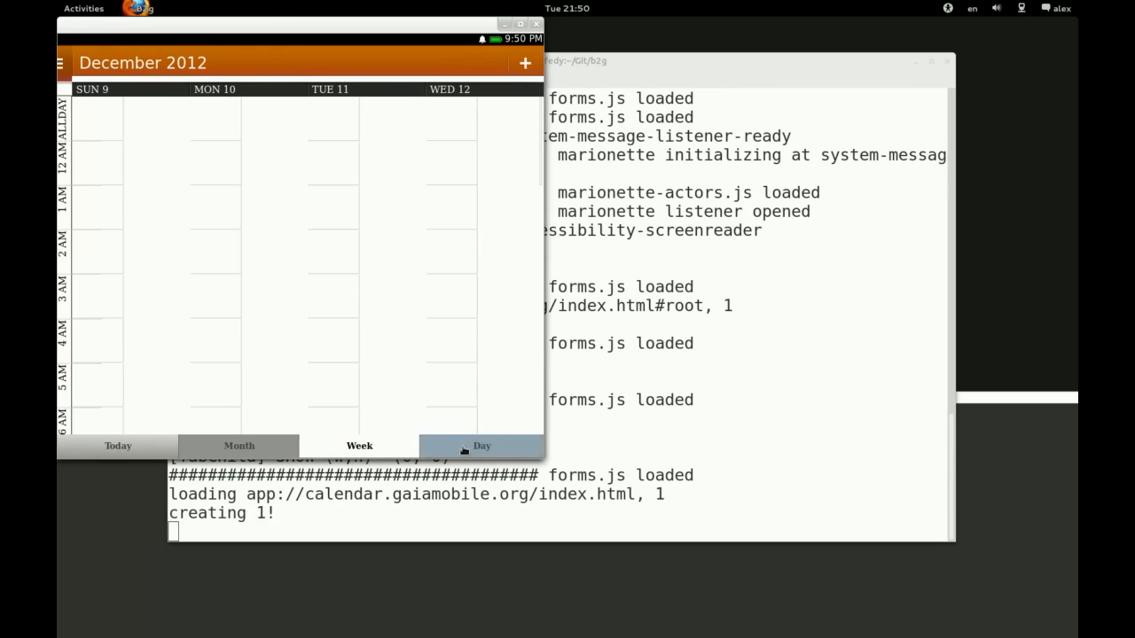
click(481, 446)
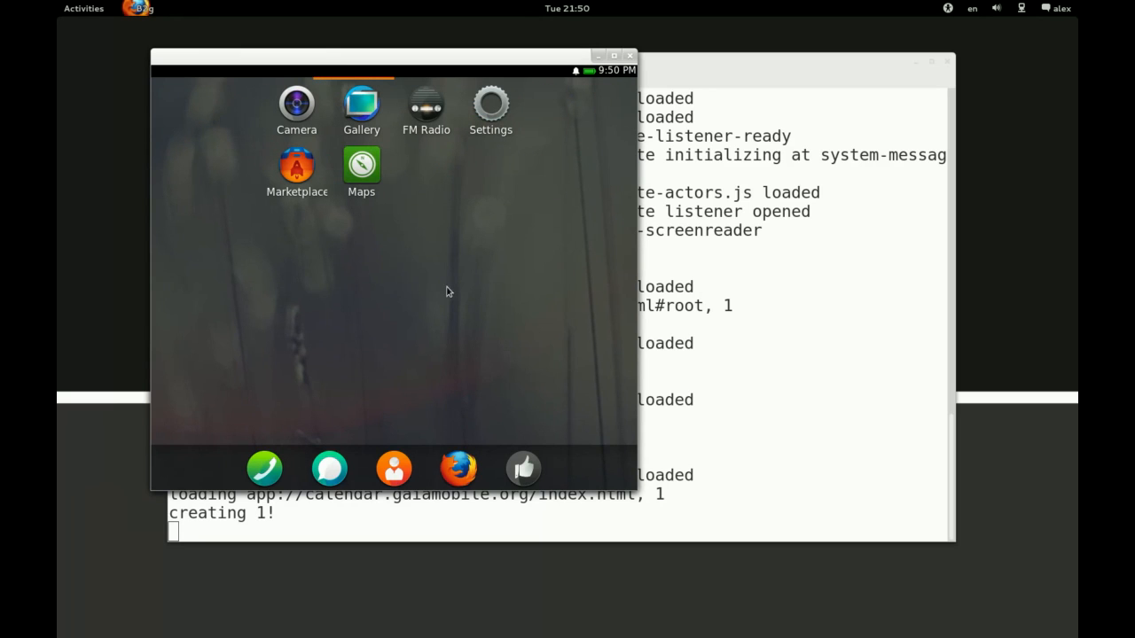
click(360, 167)
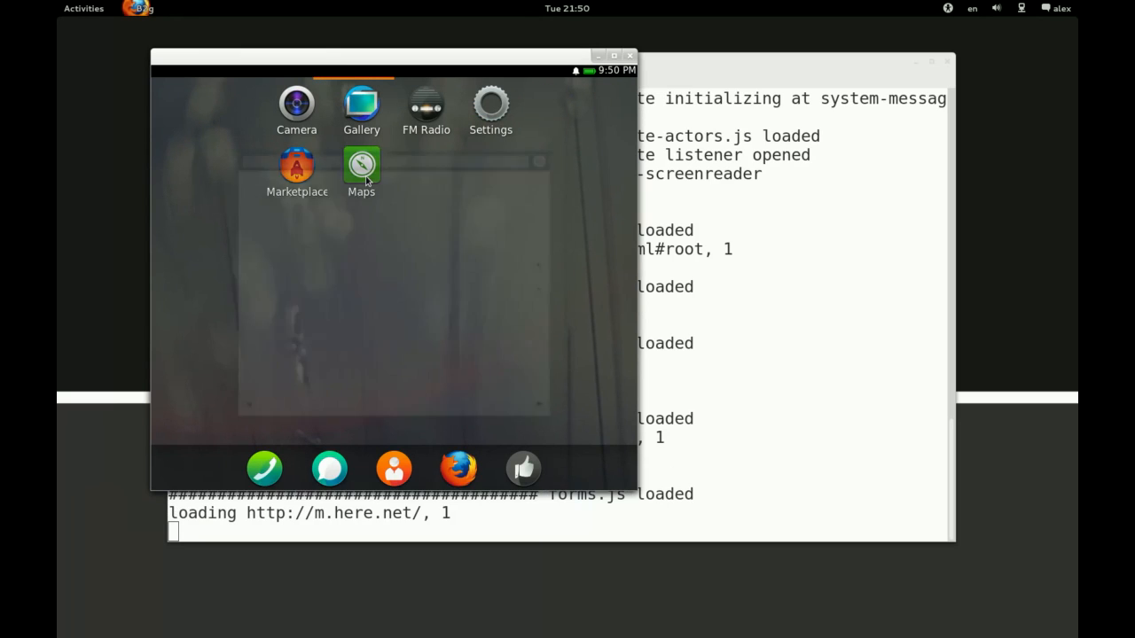
Launch HERE Maps, allow geolocation, choose standard view and kilometres, view traffic options
click(360, 166)
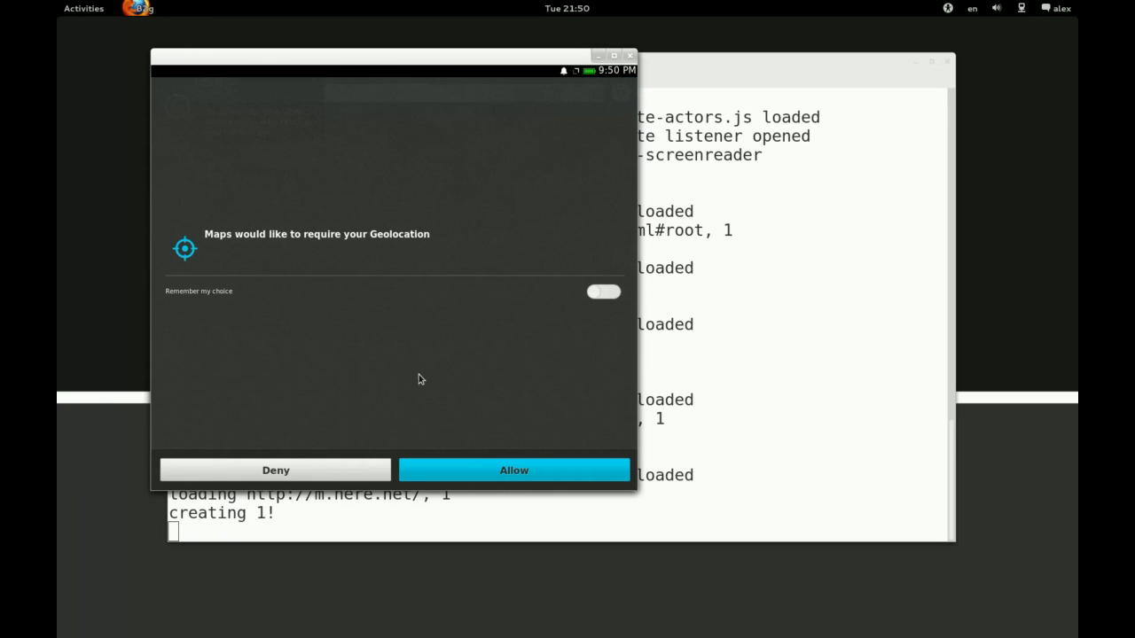
click(514, 470)
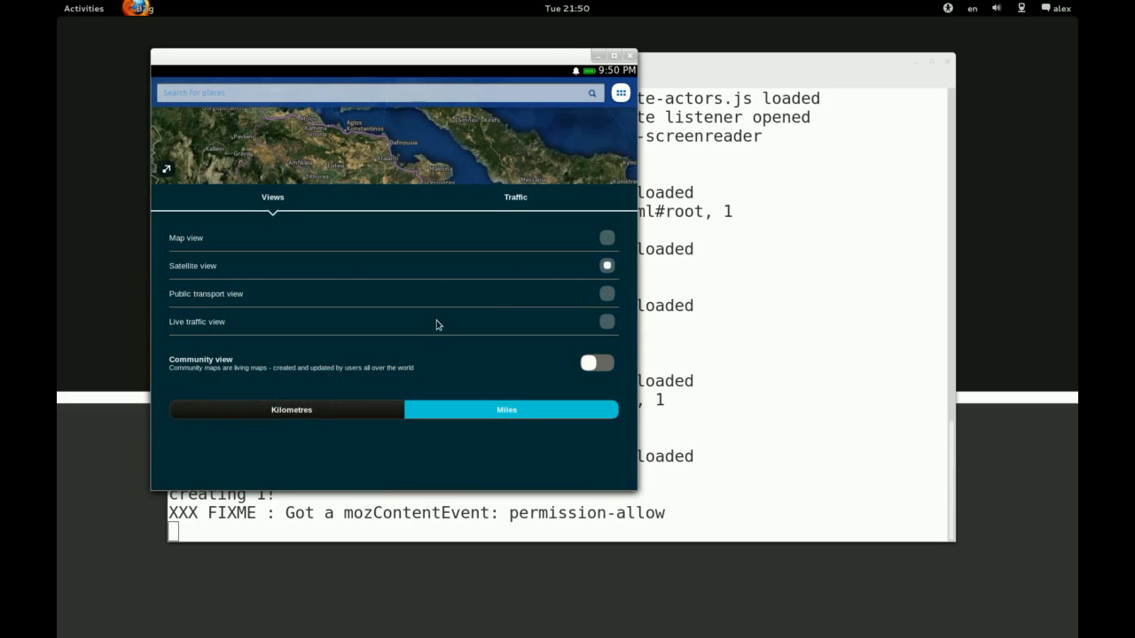
click(606, 238)
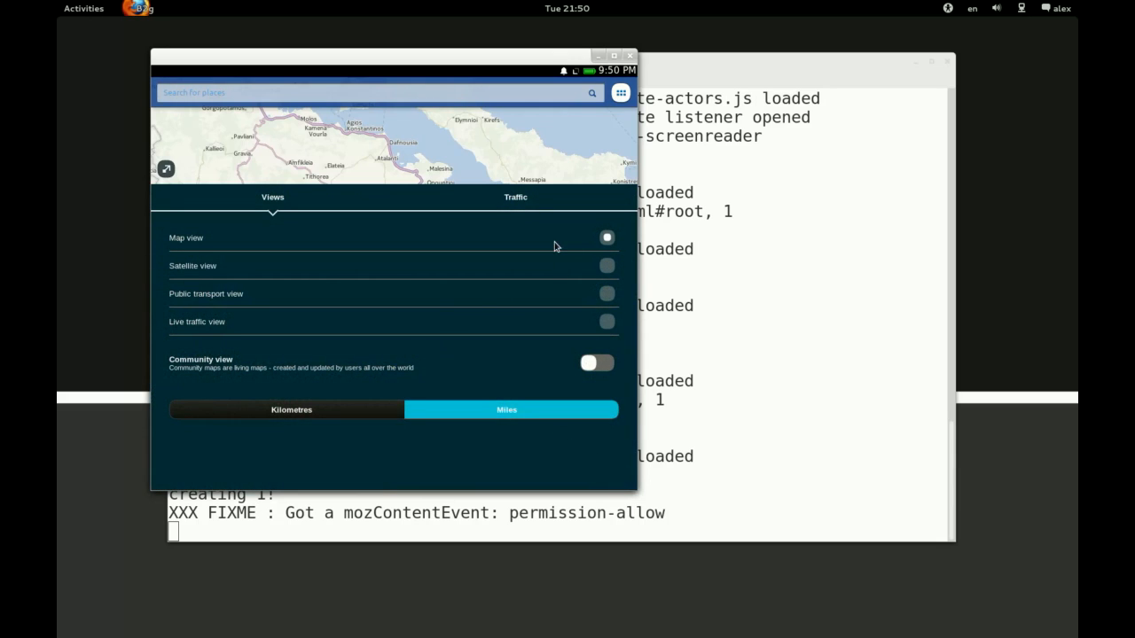
click(291, 410)
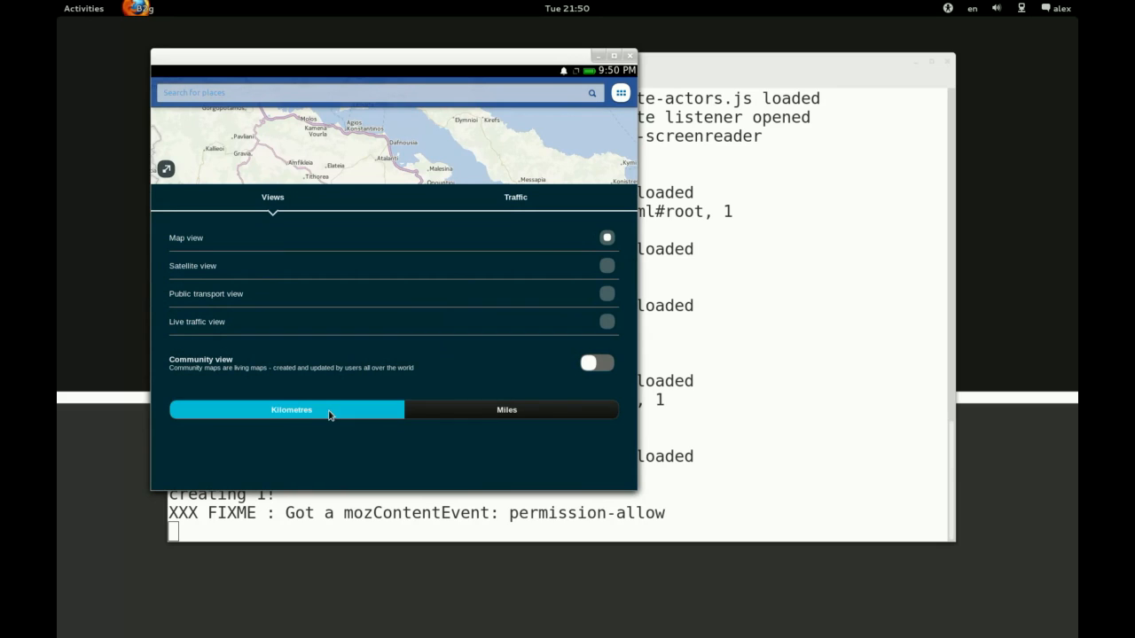
mouse_move(213, 220)
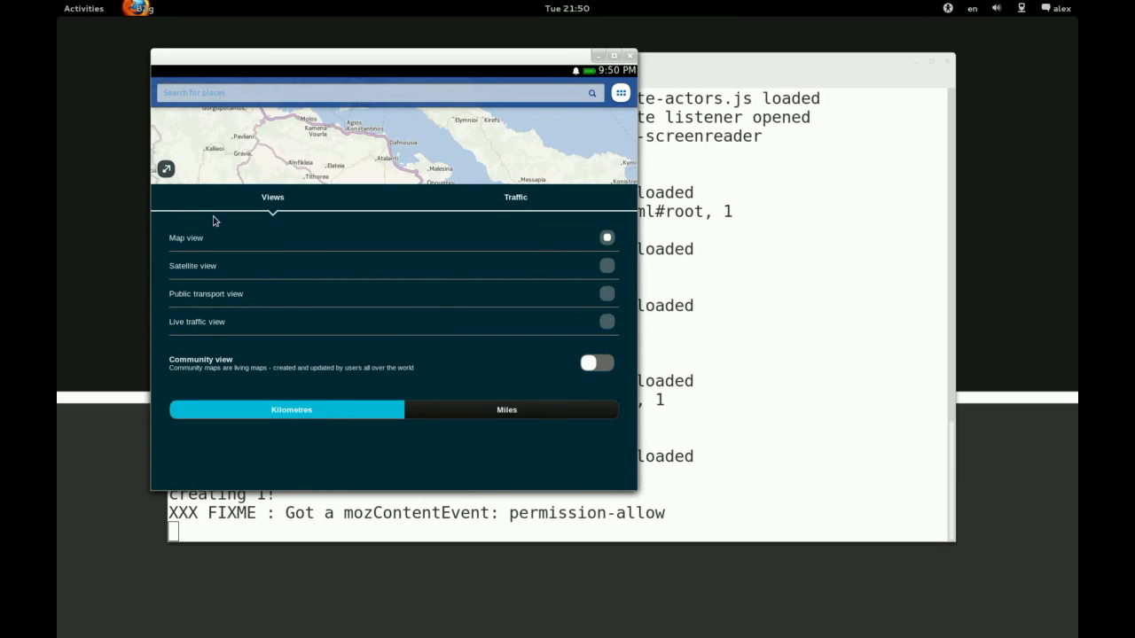
mouse_move(383, 277)
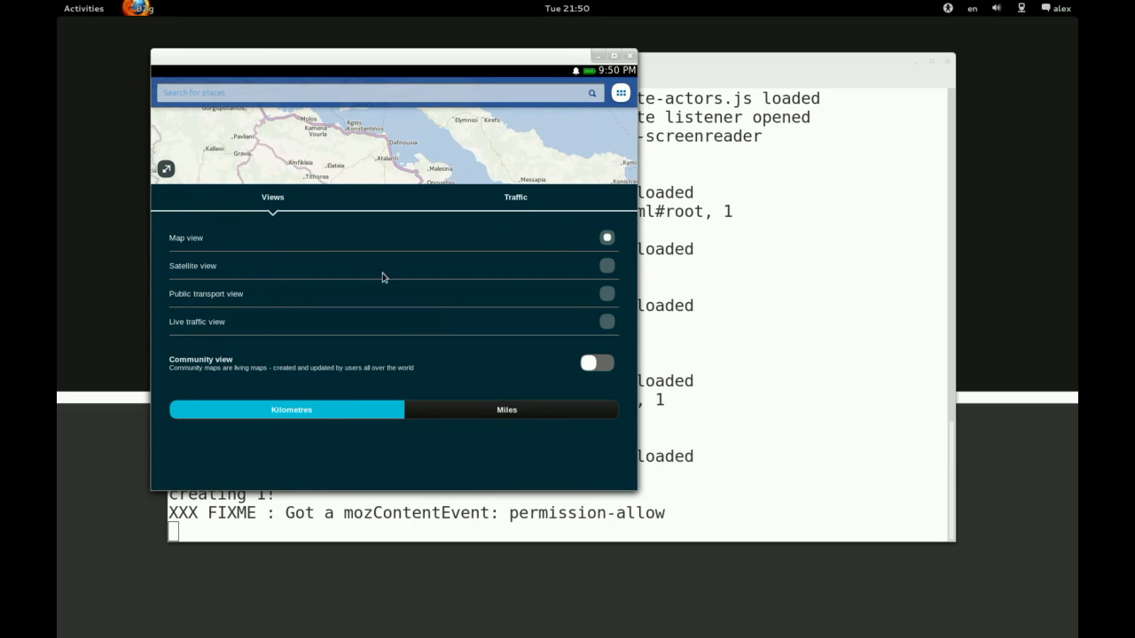
click(514, 197)
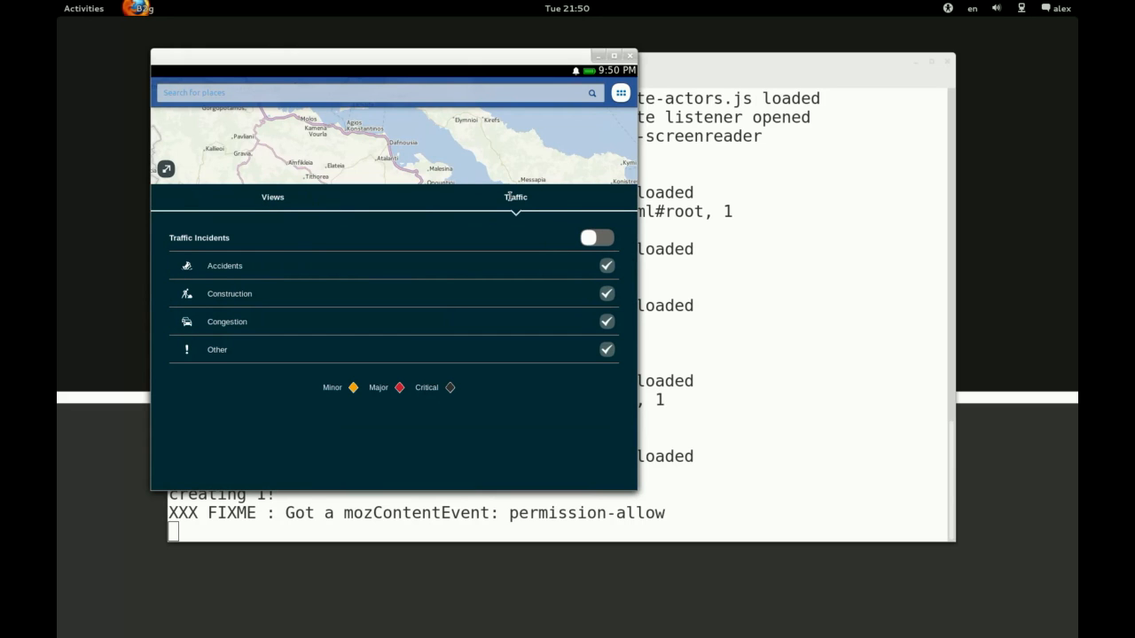
mouse_move(181, 181)
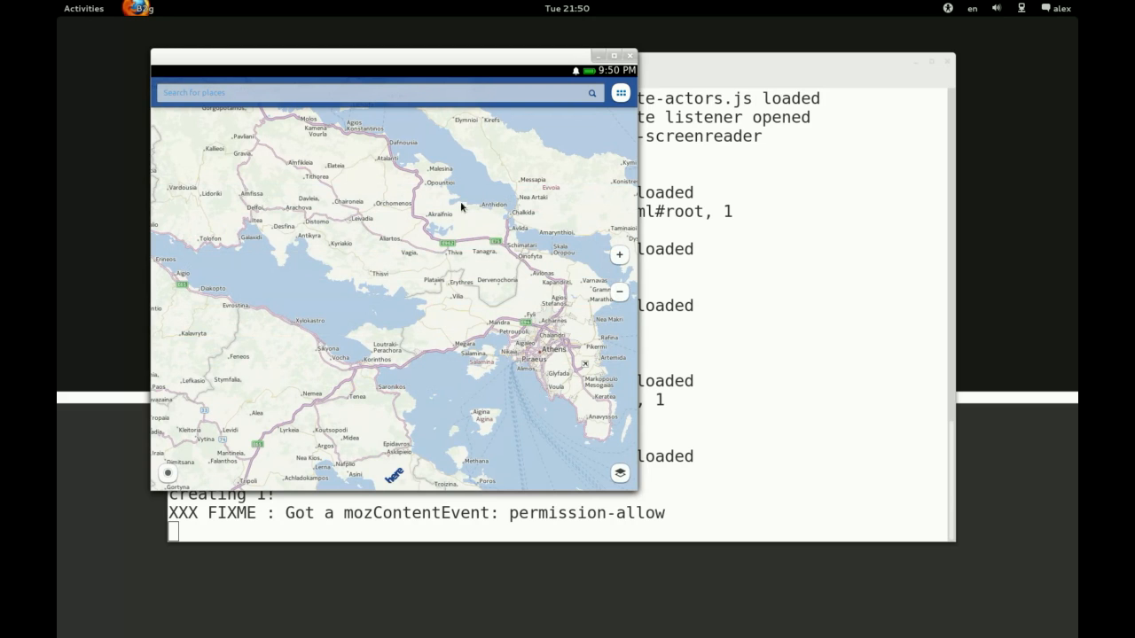
mouse_move(618, 293)
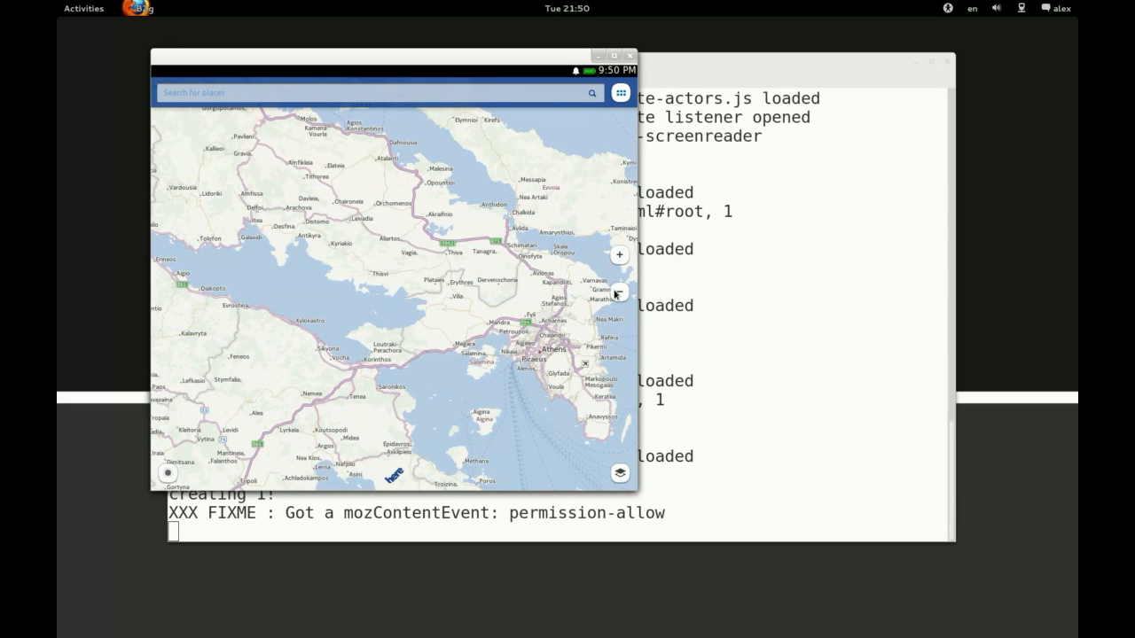
Zoom the map out from Athens to show Europe and the Mediterranean
click(618, 294)
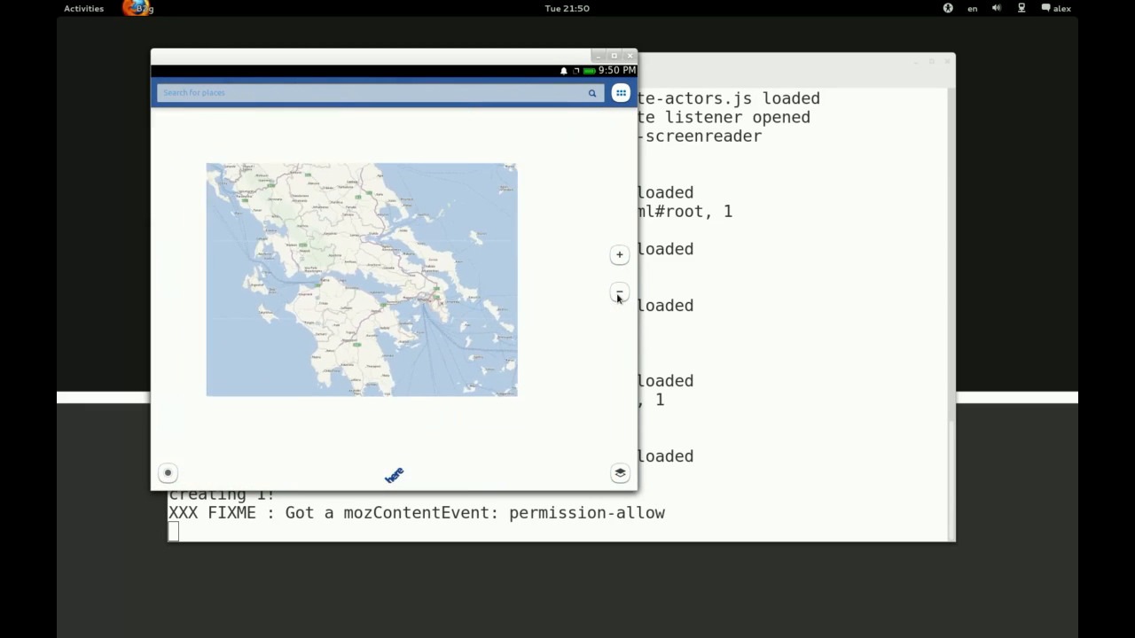
click(619, 294)
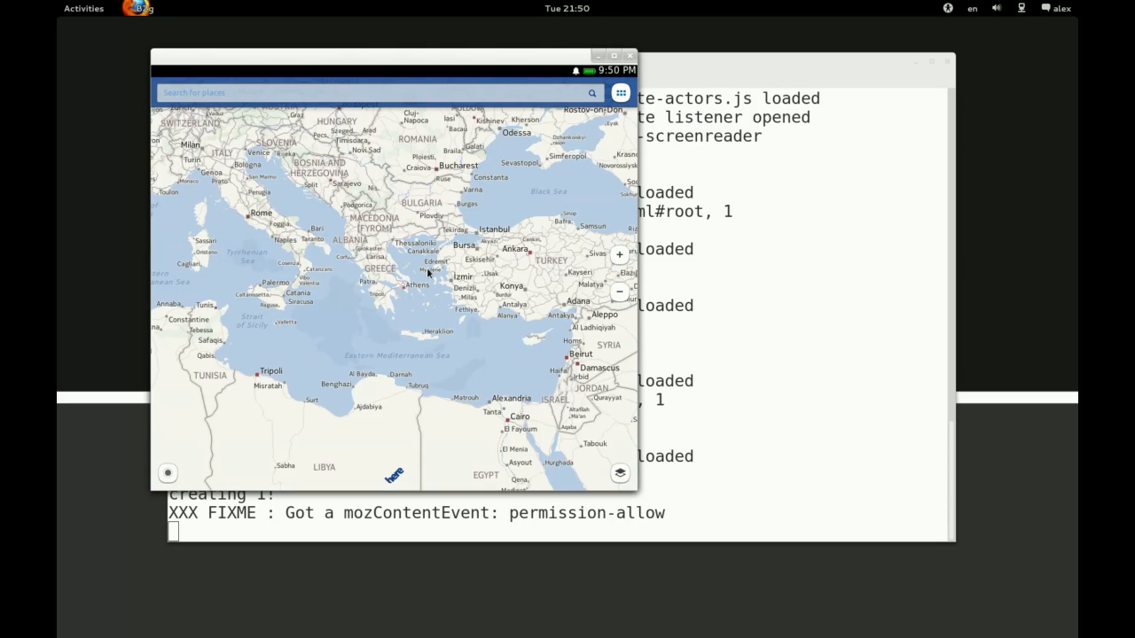
click(618, 291)
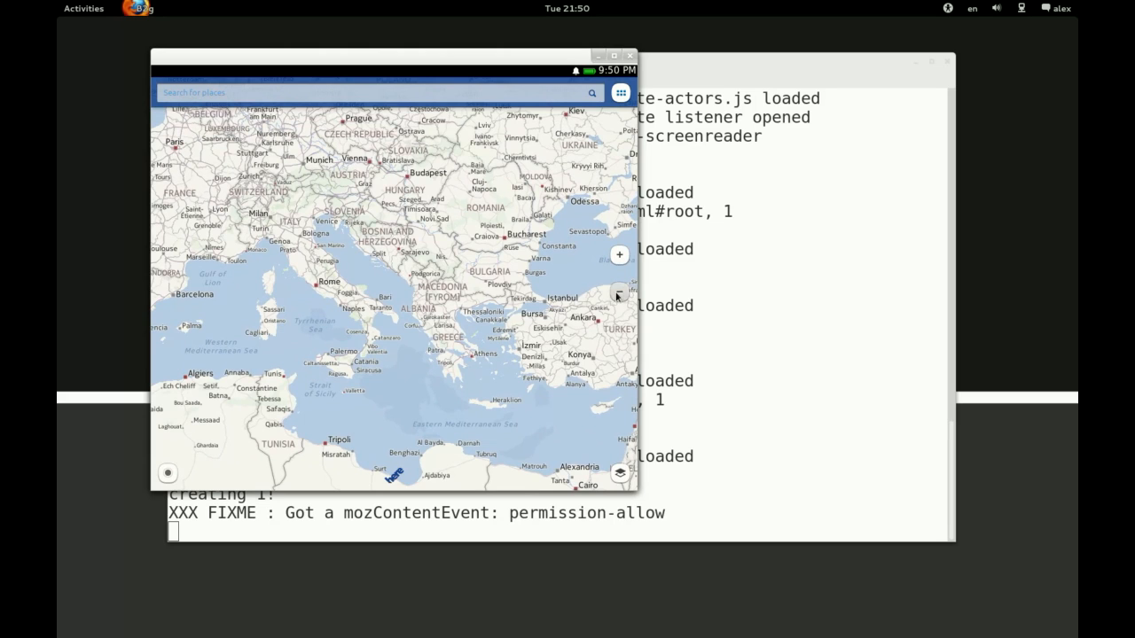
click(619, 291)
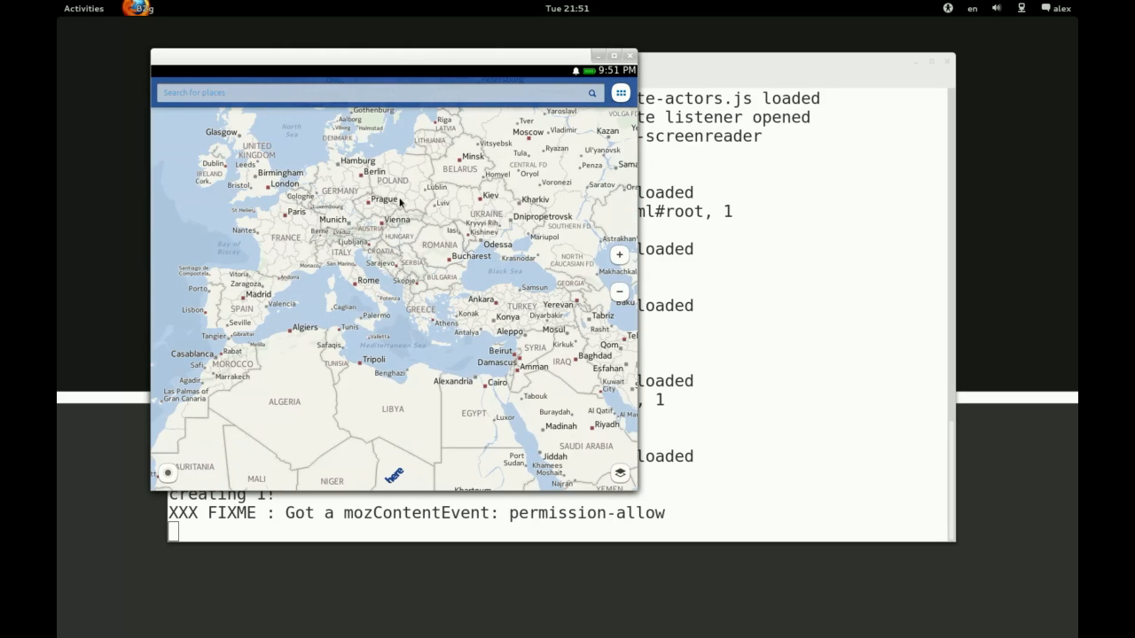
Open the HERE Route menu, allow location and set Athens, Greece as start
click(621, 92)
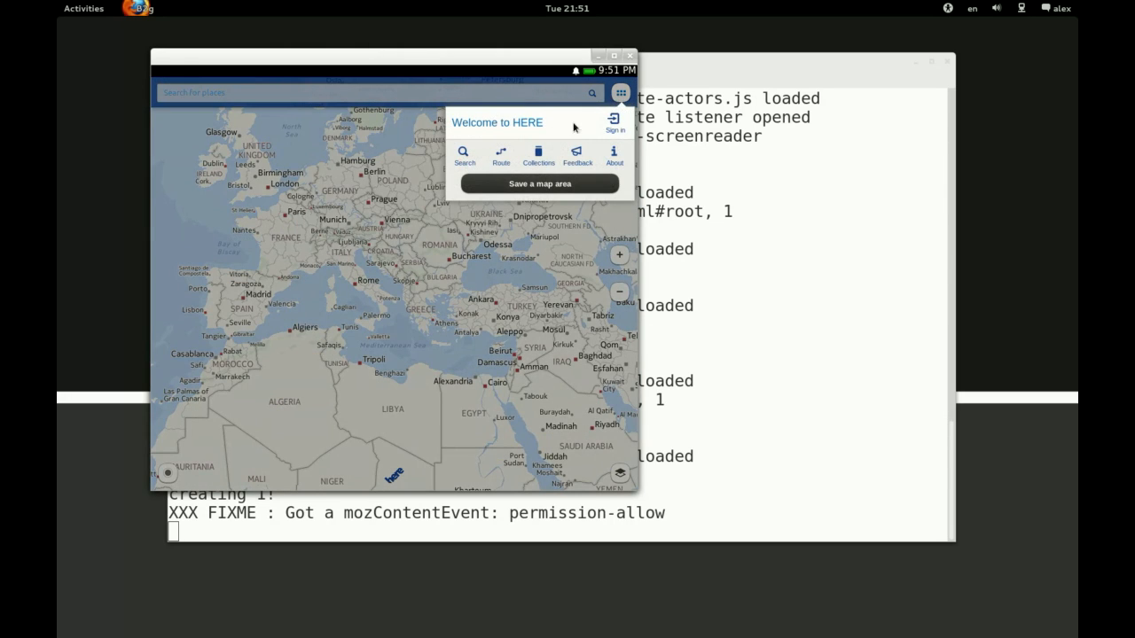
mouse_move(508, 179)
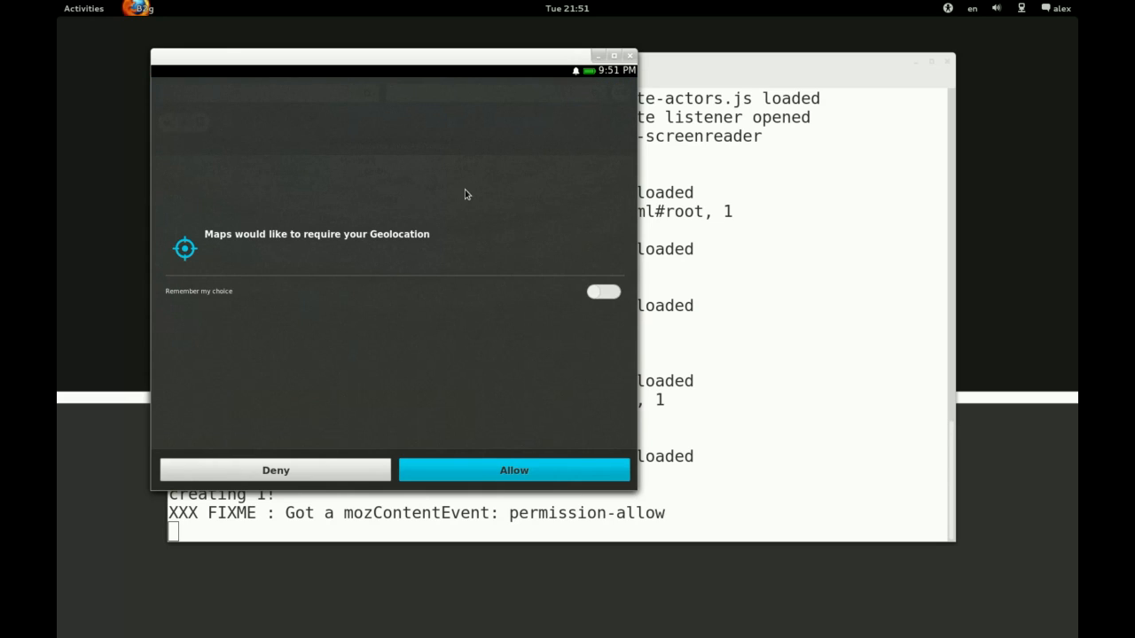
click(514, 469)
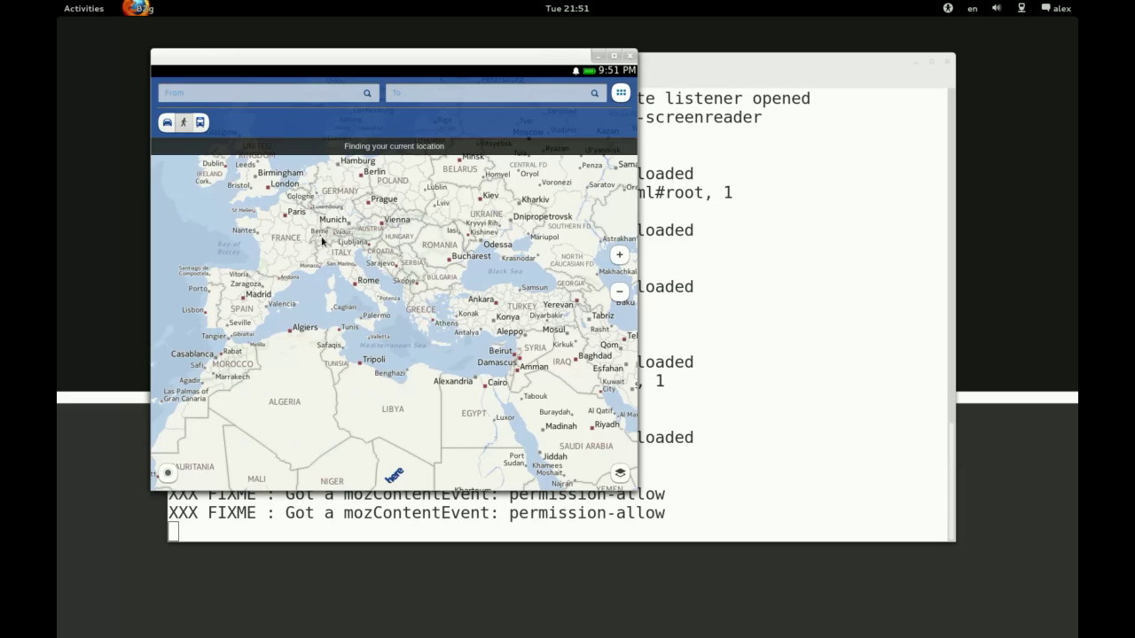
click(258, 92)
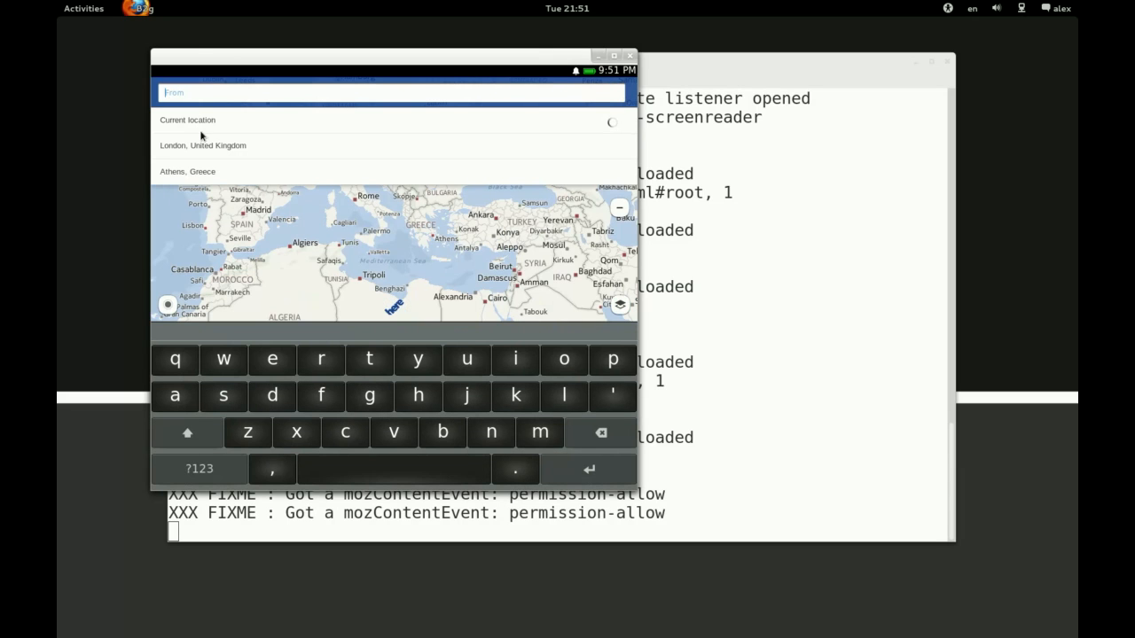
click(187, 172)
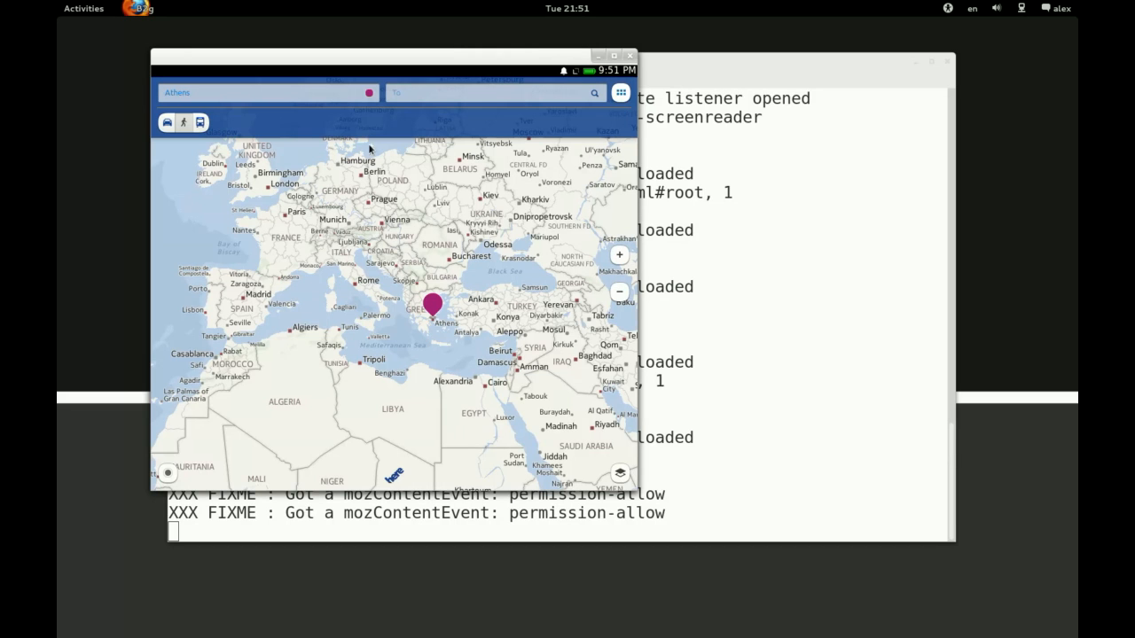
Set London, United Kingdom as destination and change travel mode to load the route
click(497, 94)
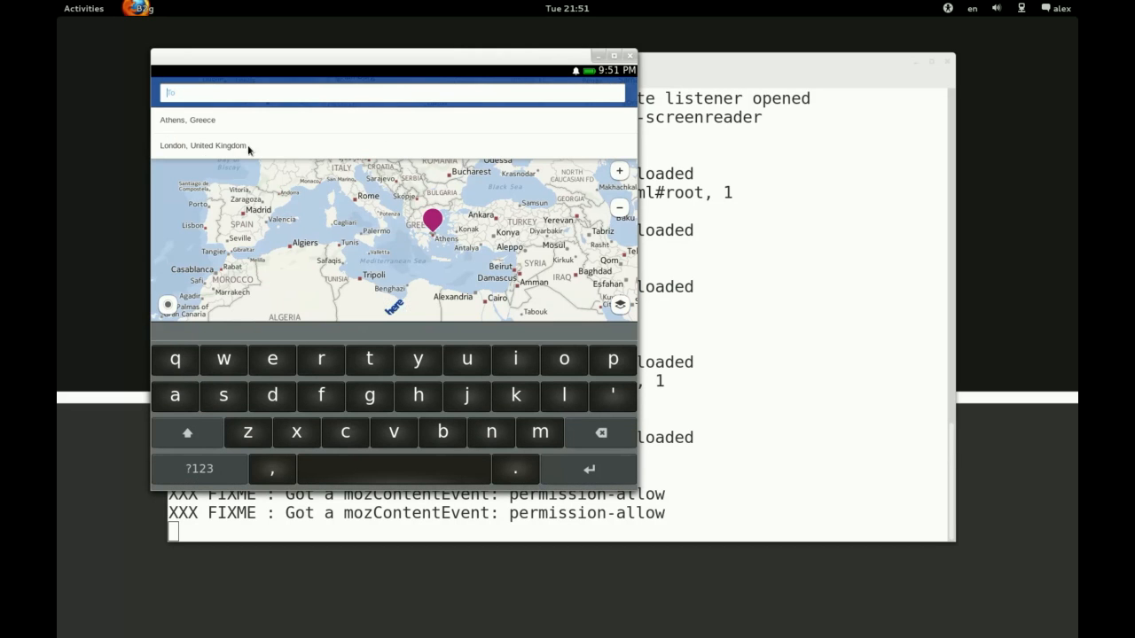
click(204, 144)
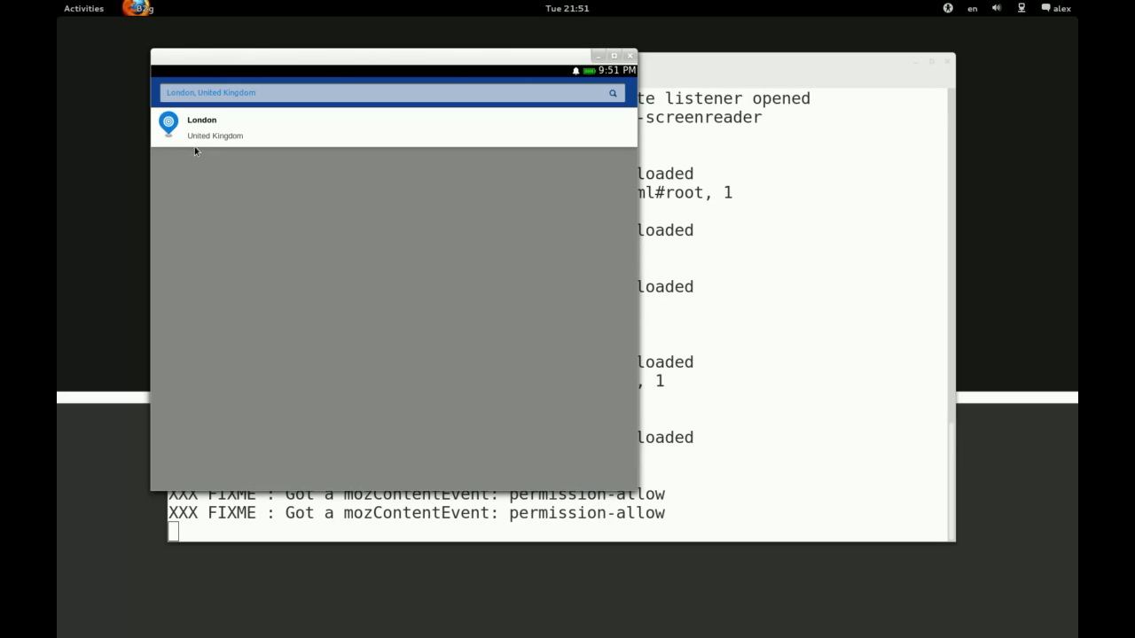
click(199, 125)
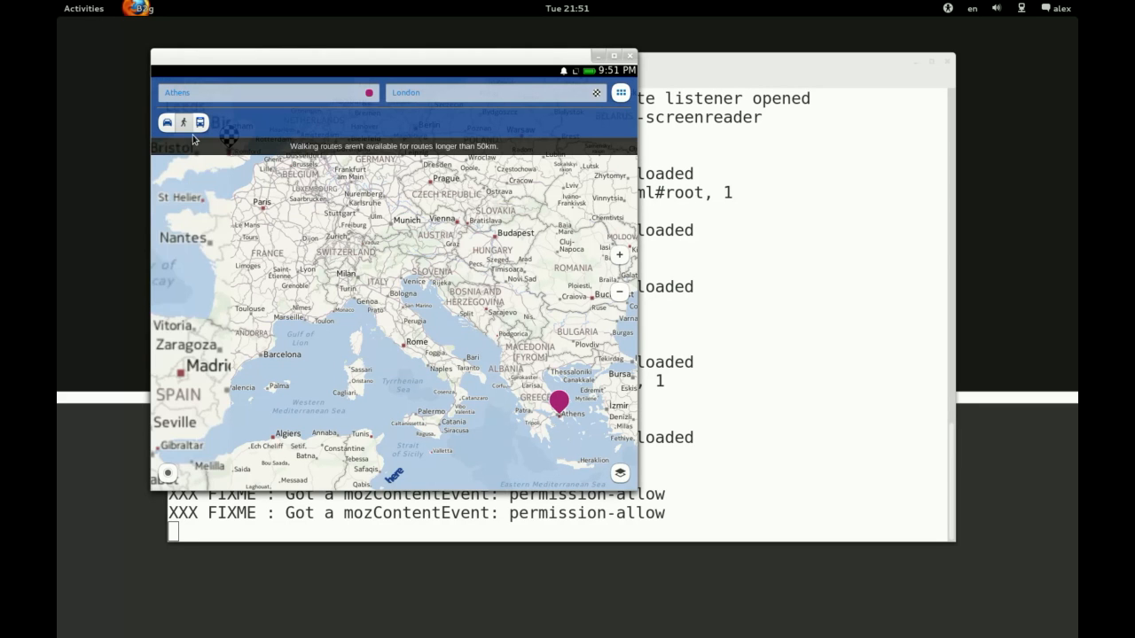
click(201, 122)
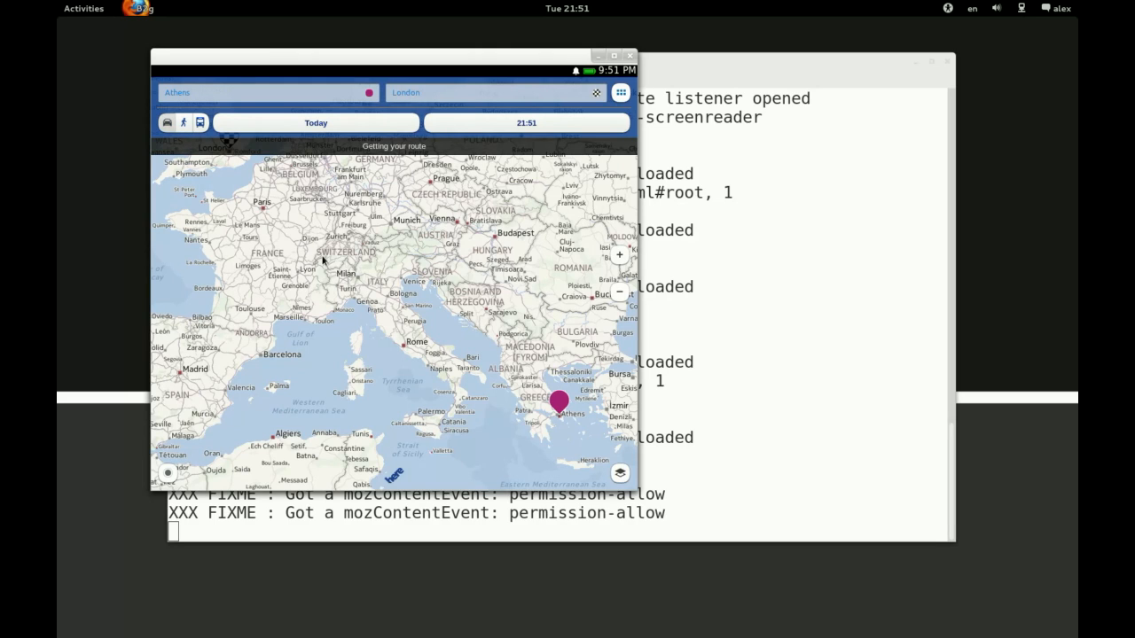
mouse_move(410, 206)
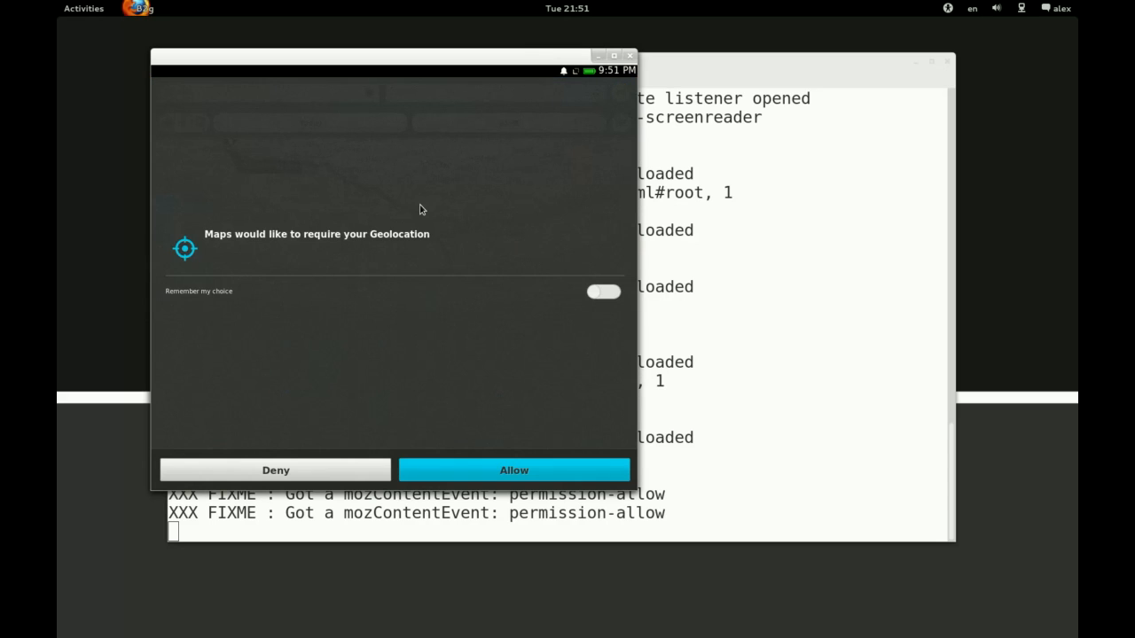
click(513, 470)
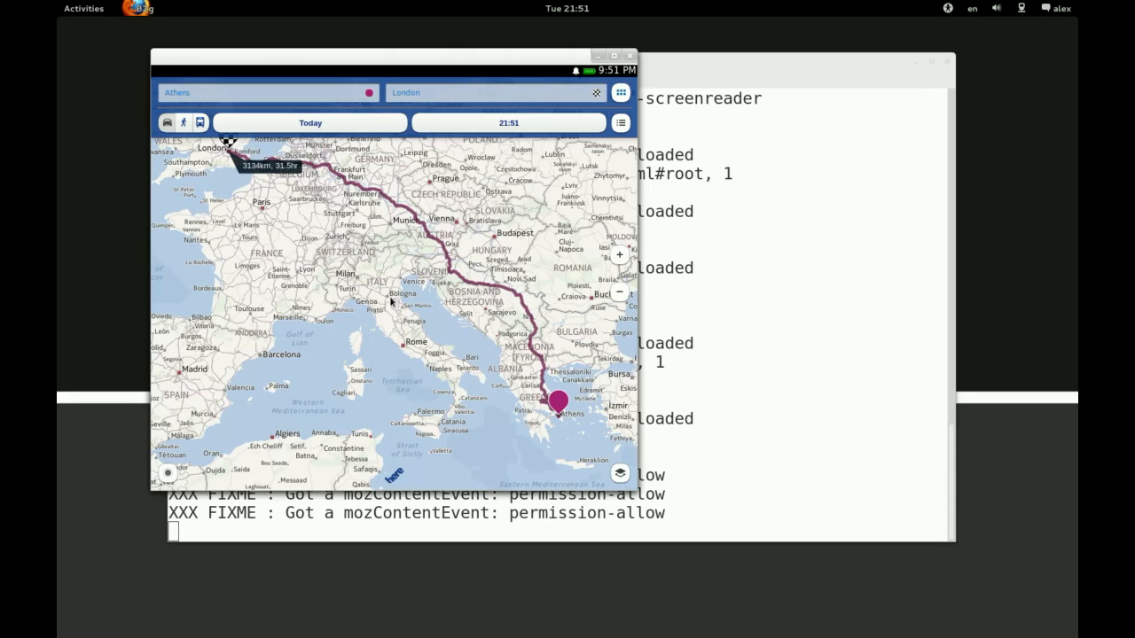
mouse_move(270, 177)
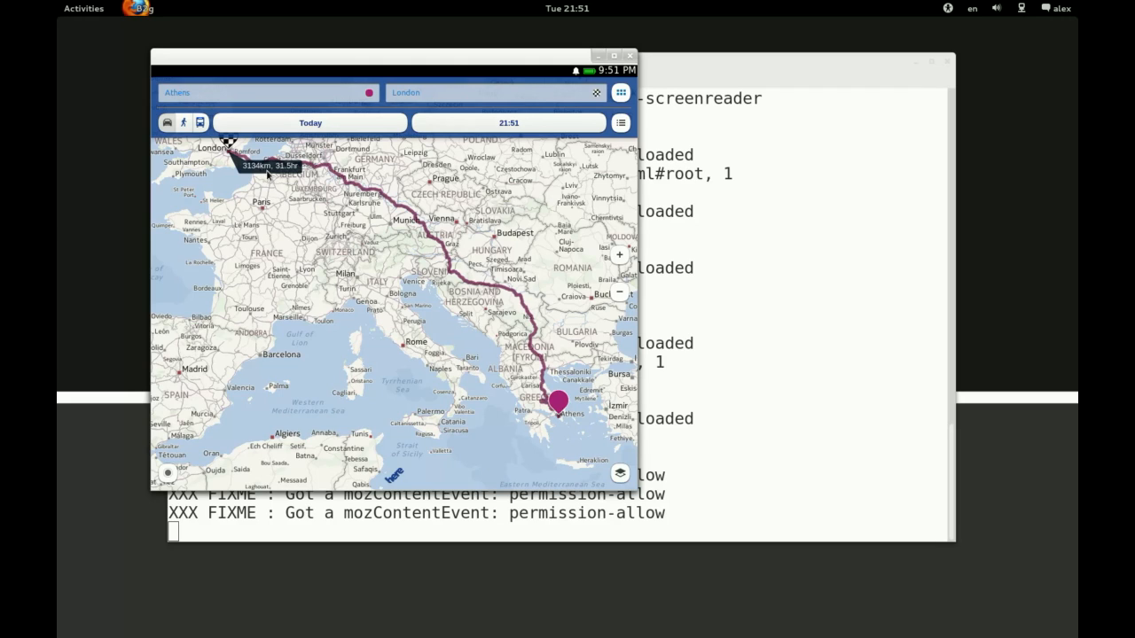
click(85, 7)
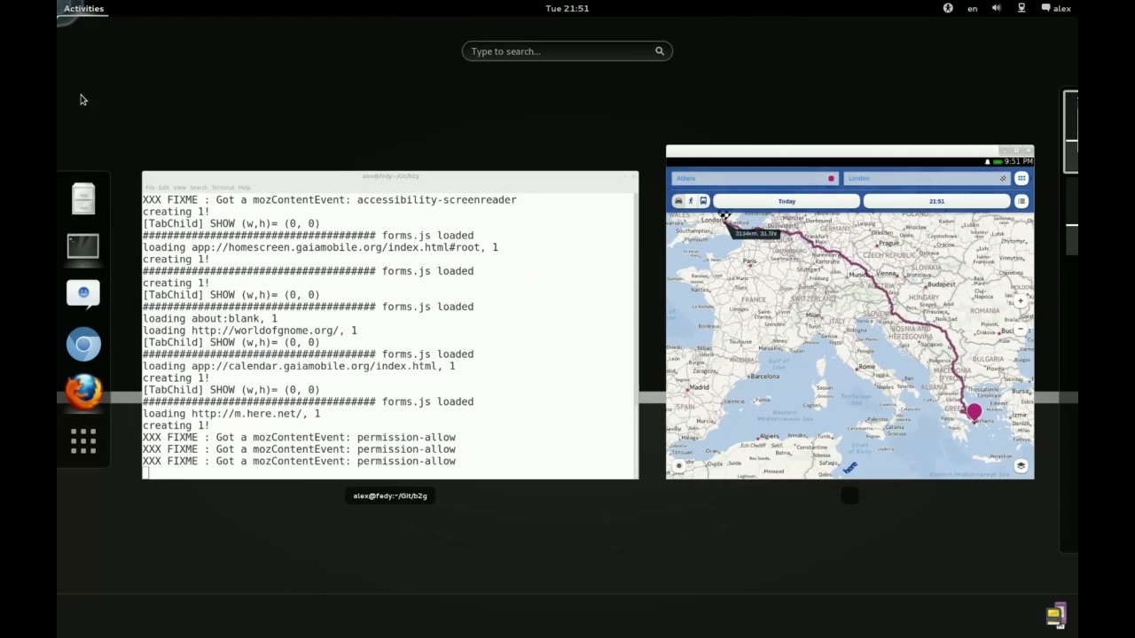
mouse_move(381, 303)
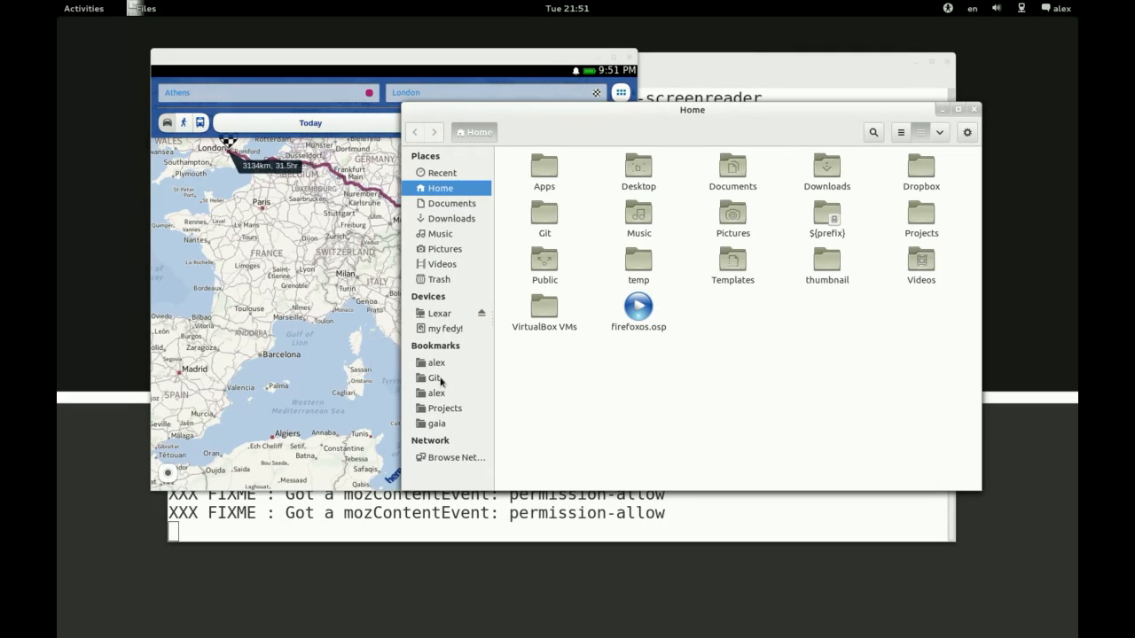
Browse to gaia/apps/homescreen in Files and open index.html with gedit
click(435, 423)
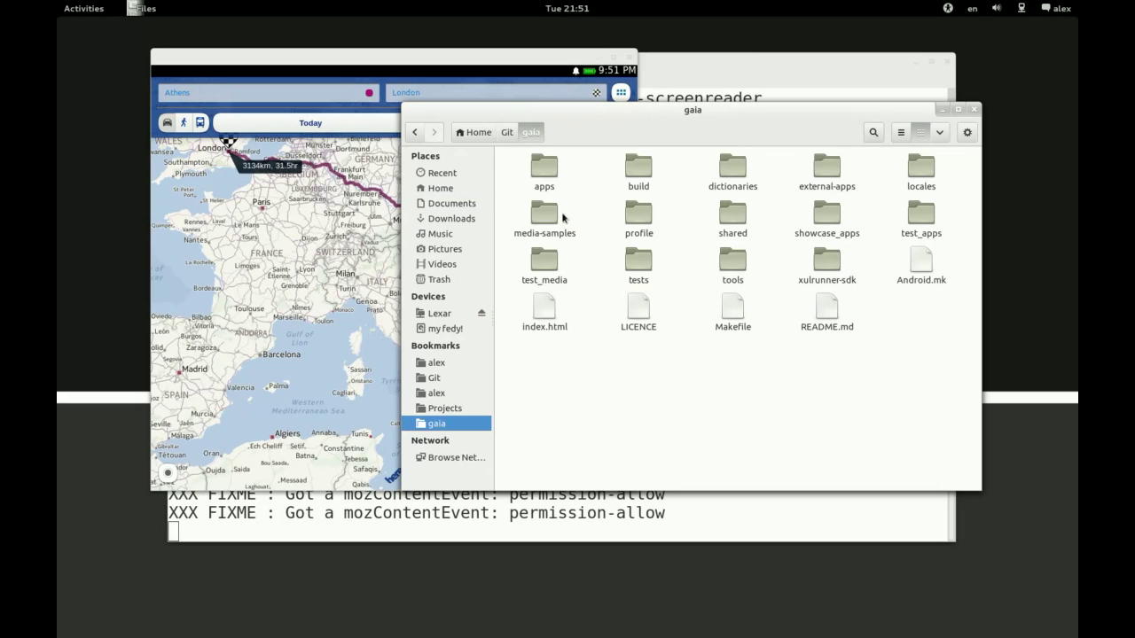
double_click(544, 169)
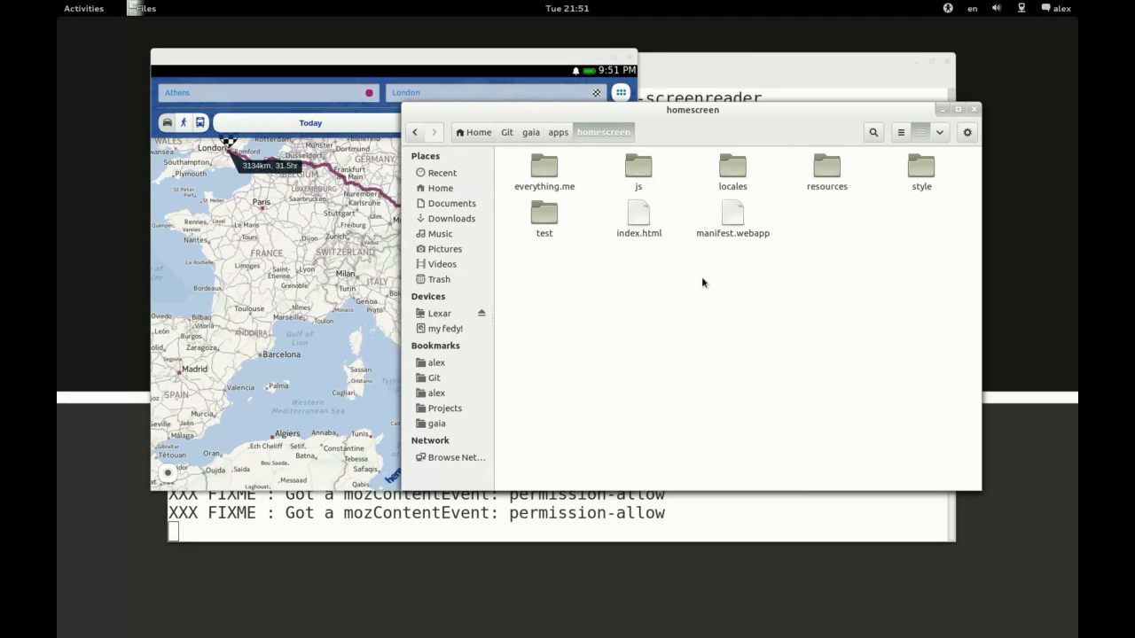
right_click(638, 217)
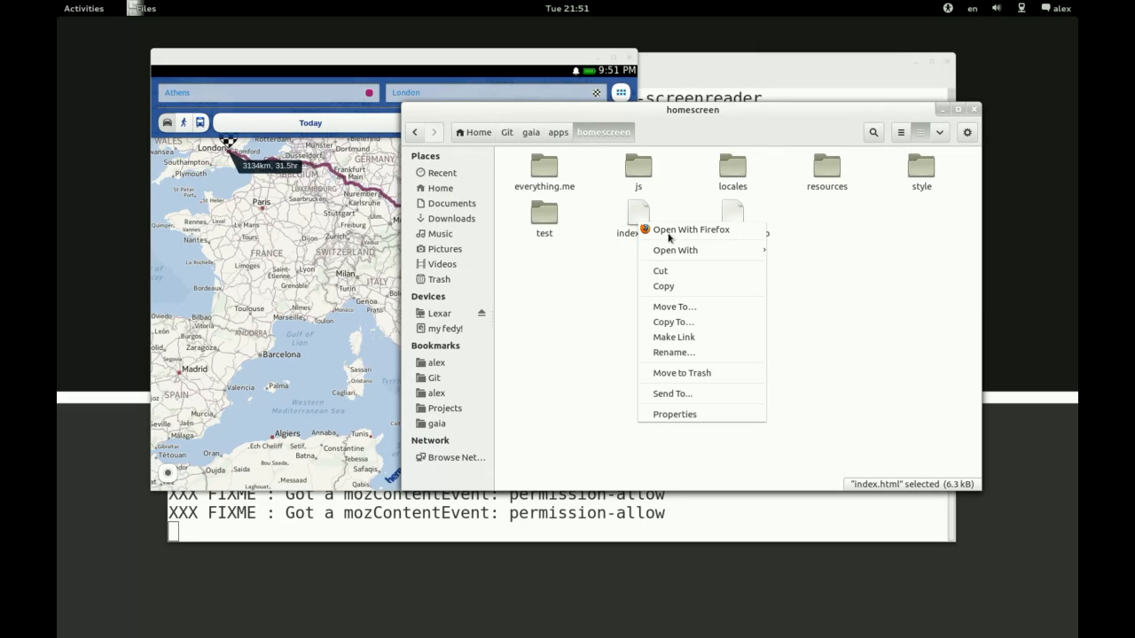
click(691, 229)
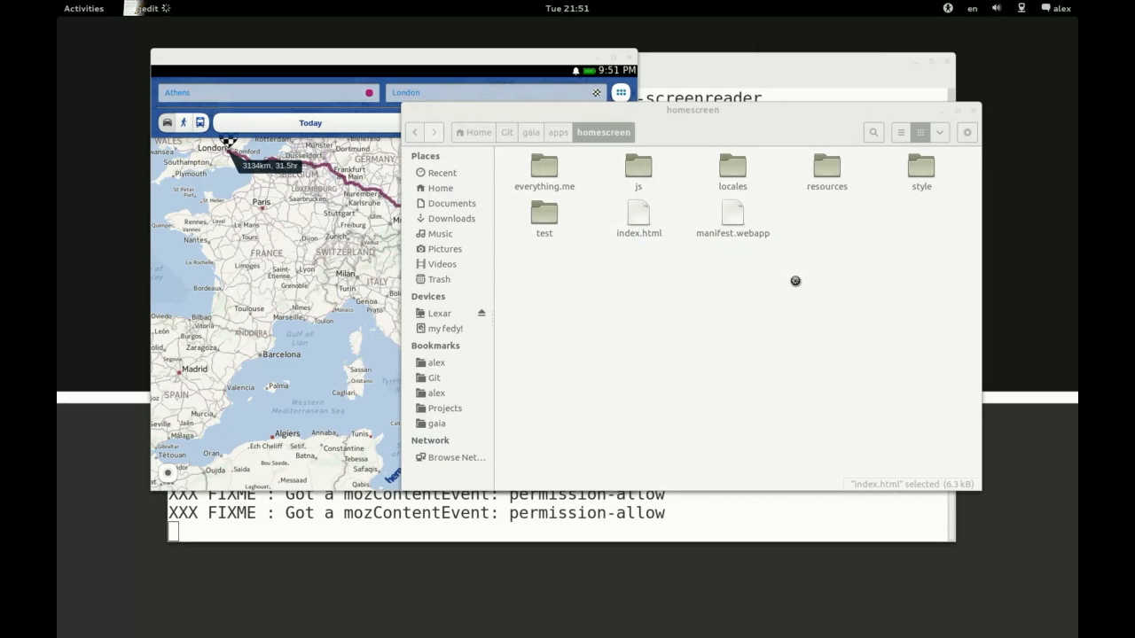
Extend line 88's loading header text to 'Everything HTML CSS JAVASCRIP'
double_click(639, 217)
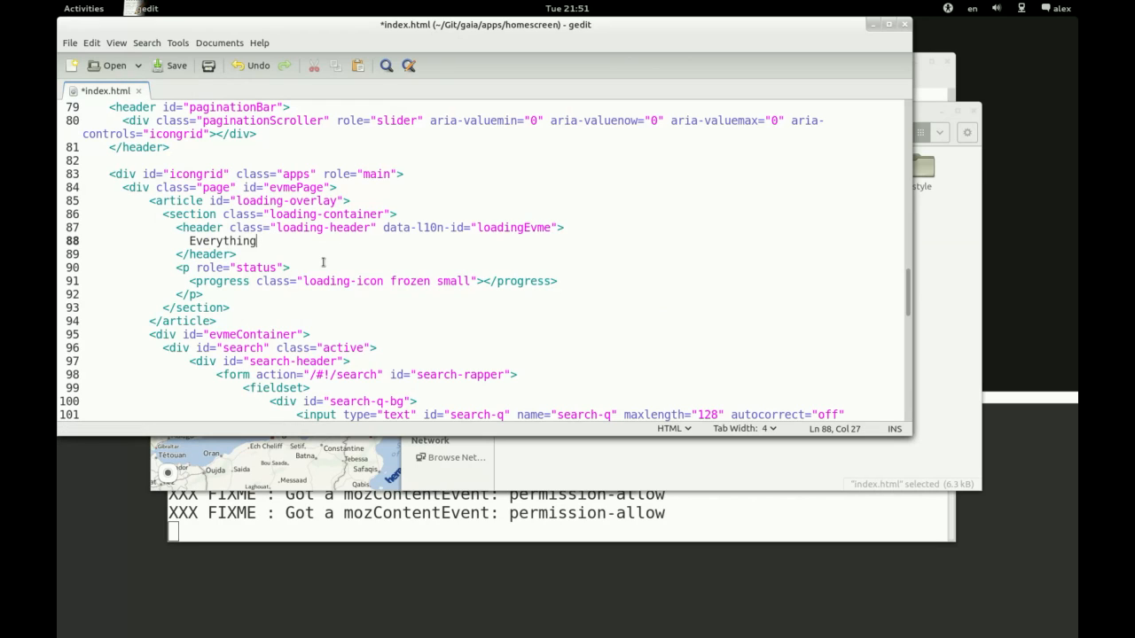
text(" ")
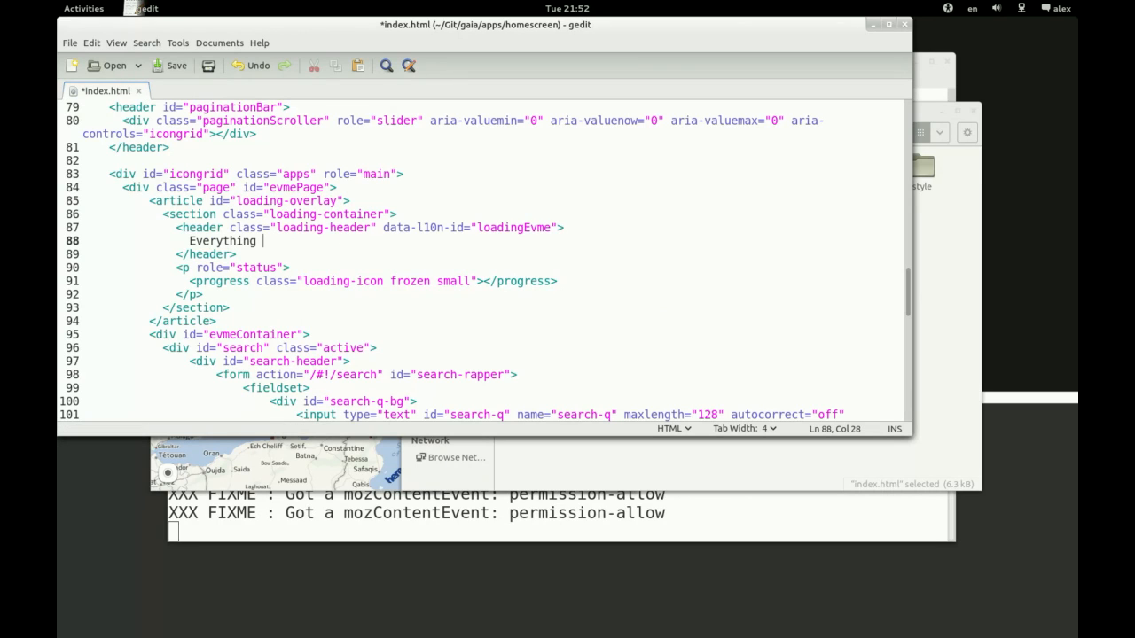
text(HTML C)
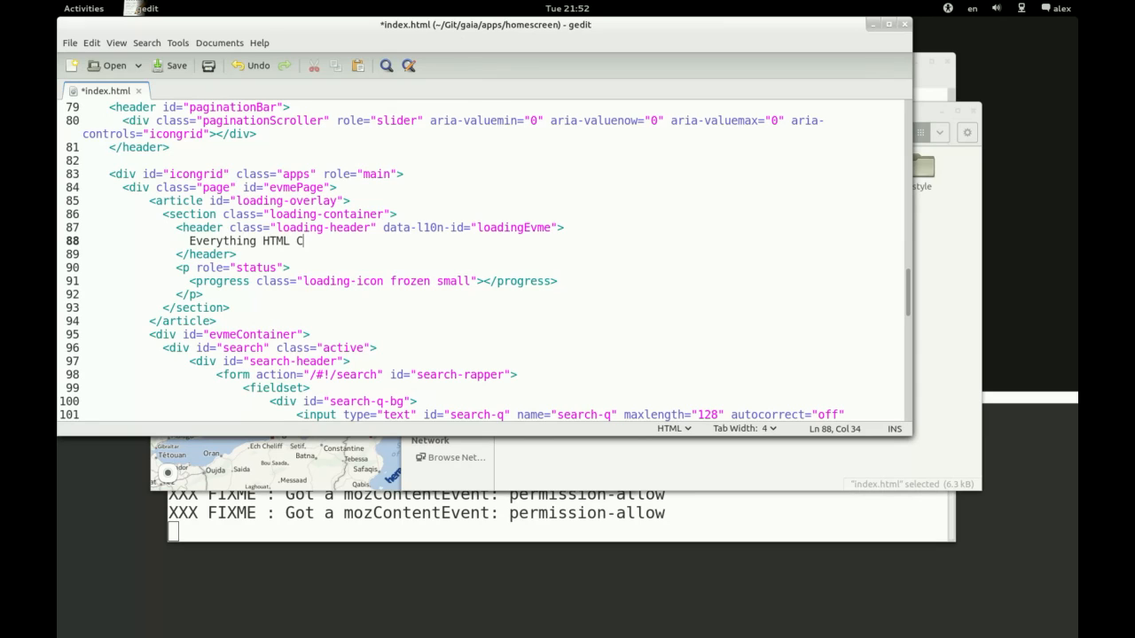
text(SS JAVASC)
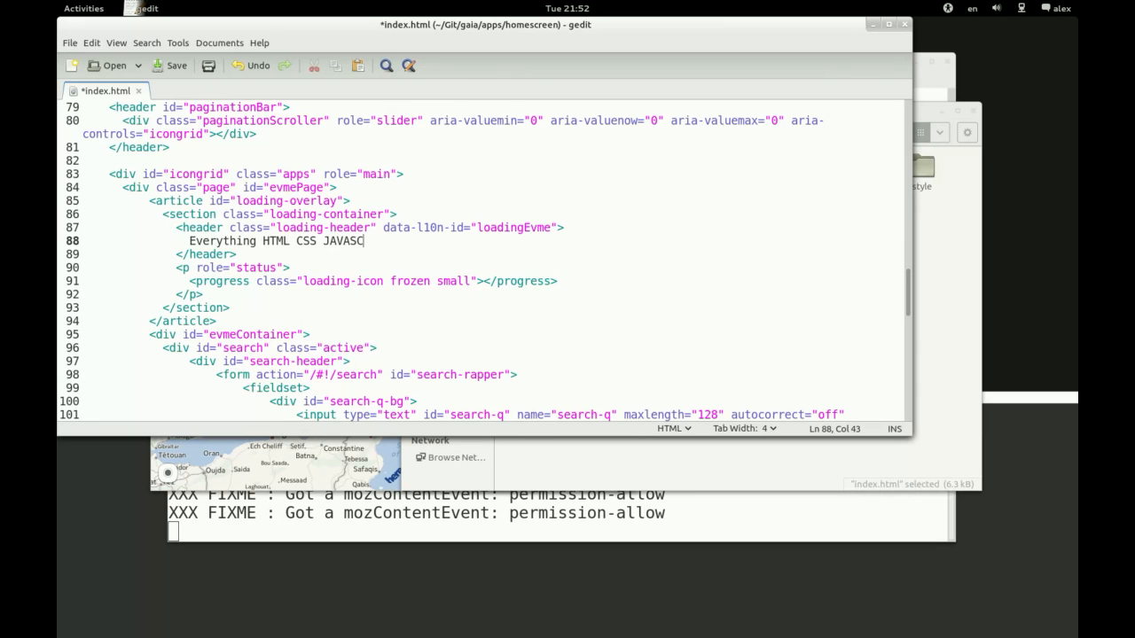
text(RIP)
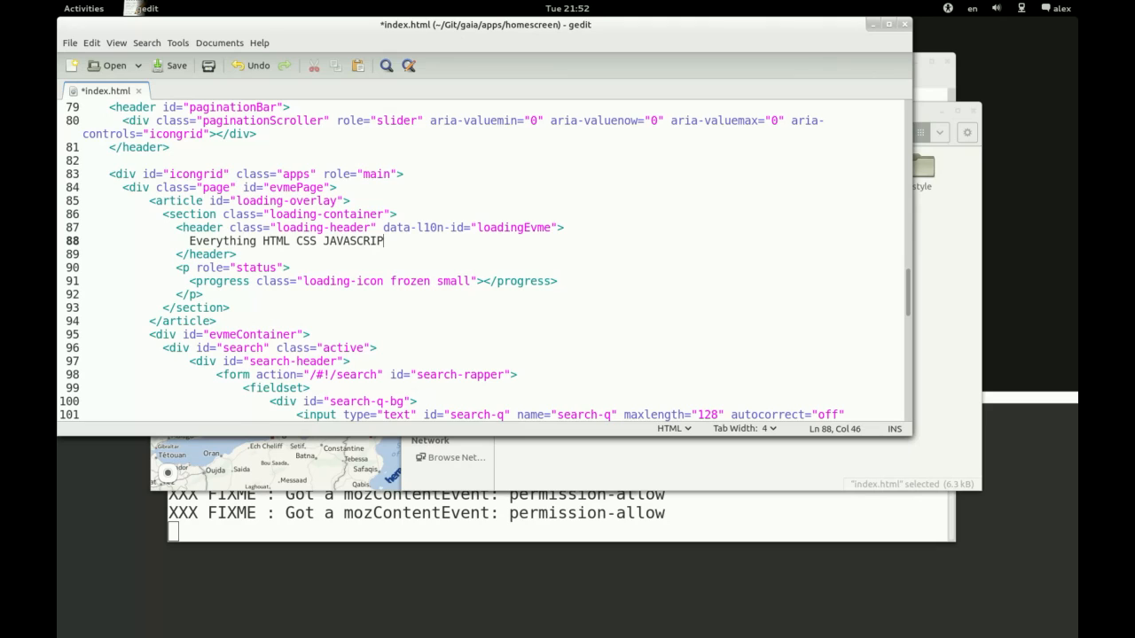